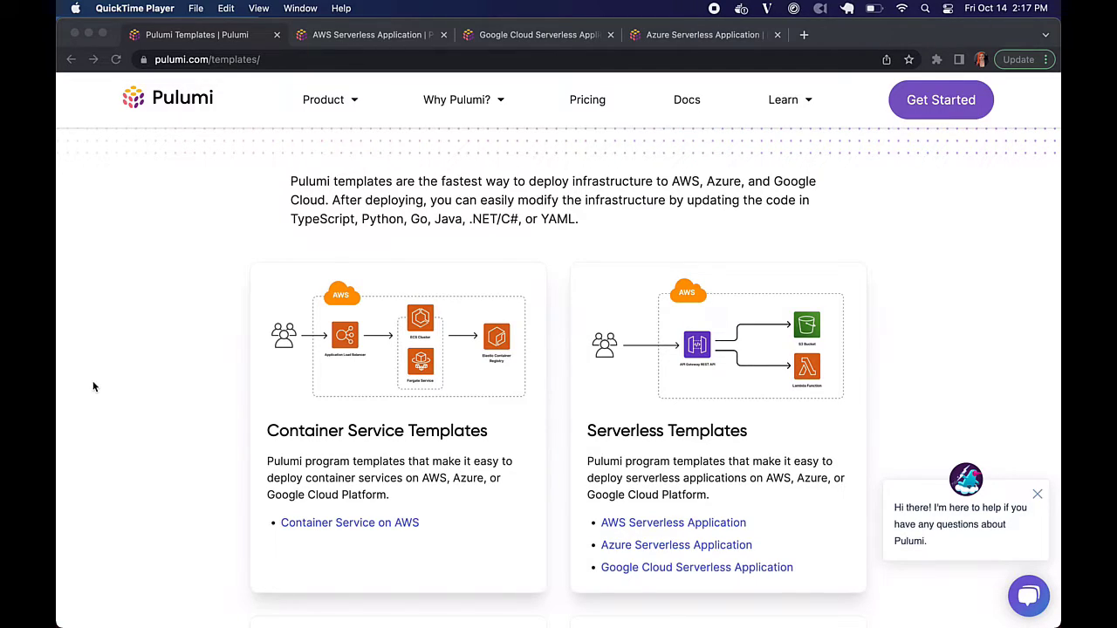
Step: Browse the AWS, Google Cloud and Azure serverless template pages, returning to the AWS page
left_click(366, 35)
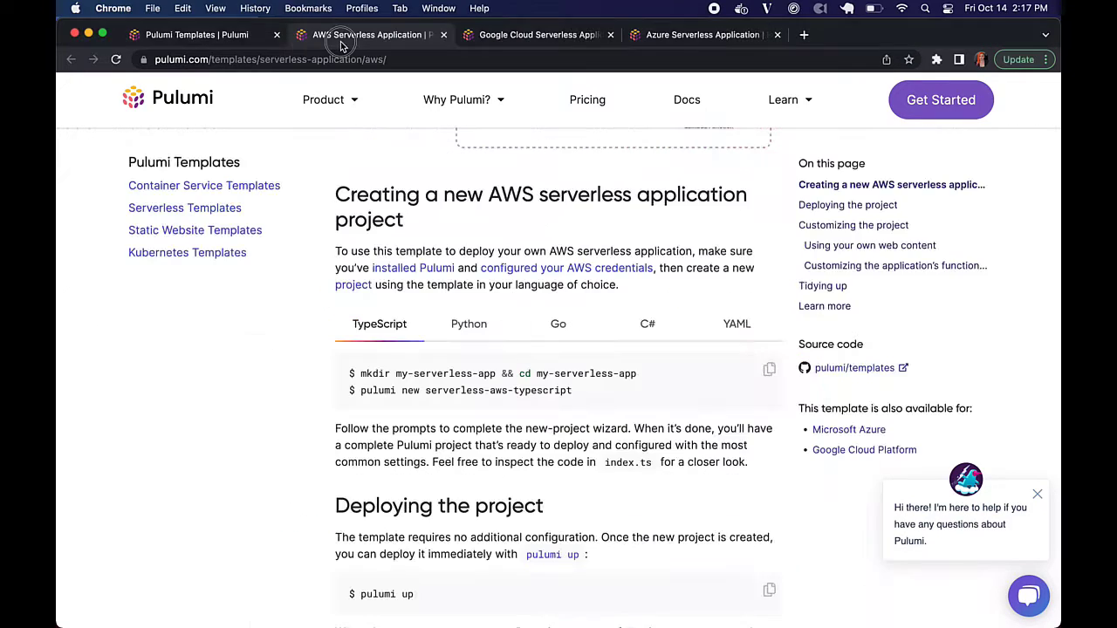
mouse_move(288, 401)
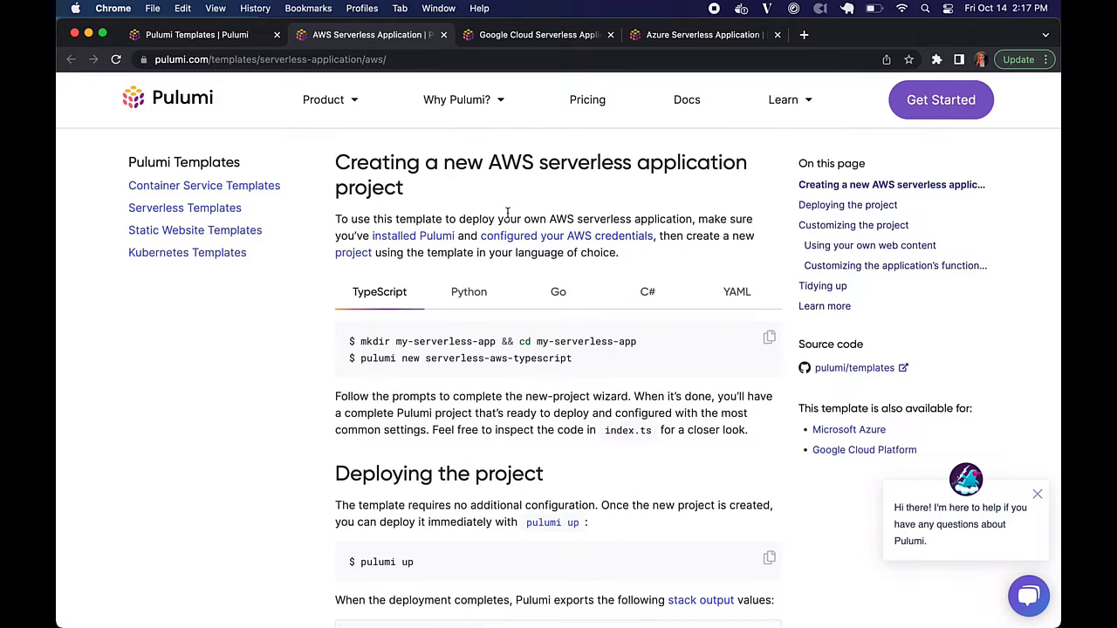
left_click(537, 35)
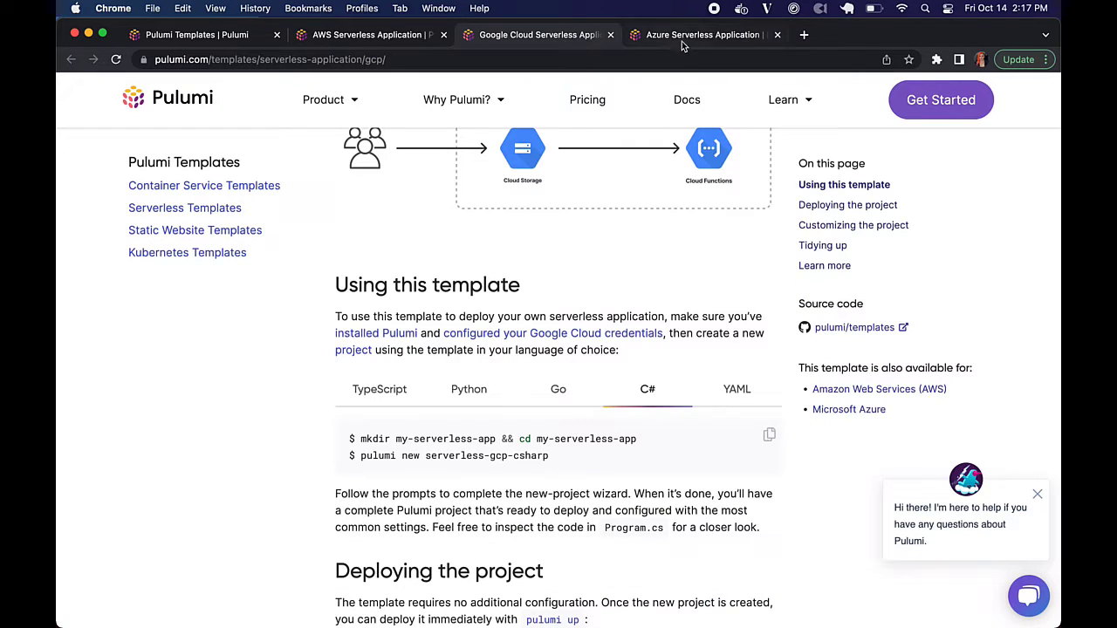
left_click(701, 35)
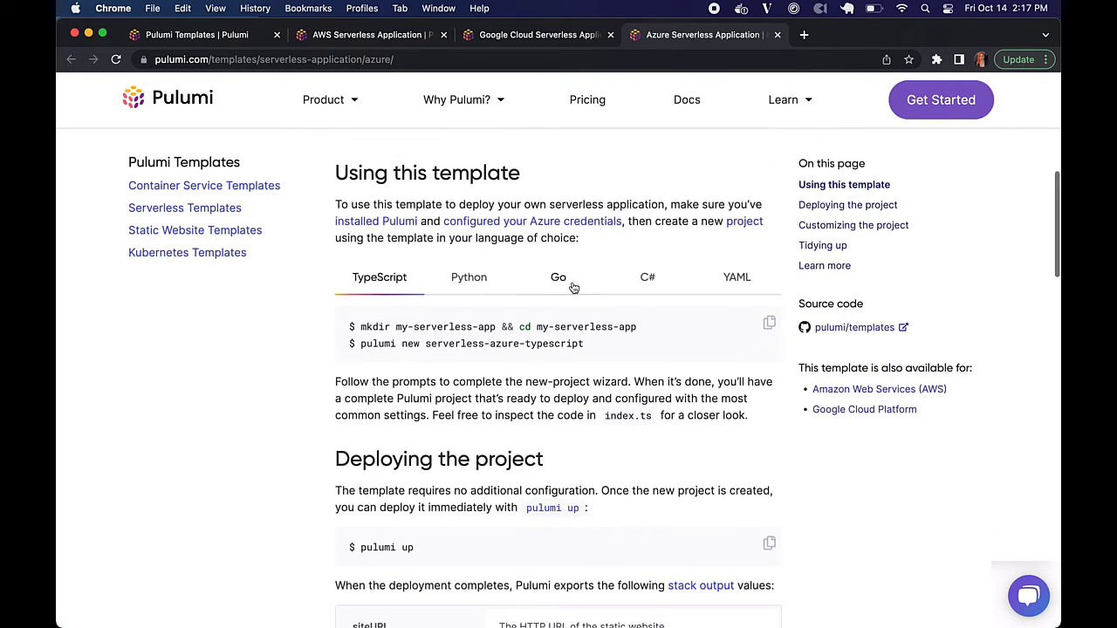
left_click(369, 35)
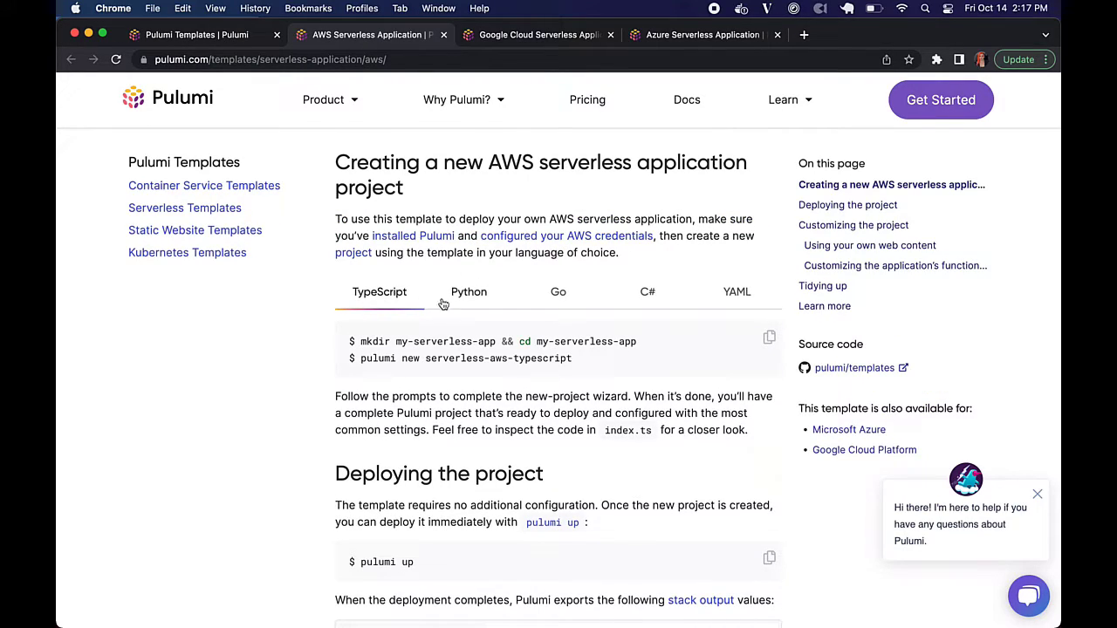
Step: Switch the AWS setup commands from YAML to the Go language version
left_click(647, 291)
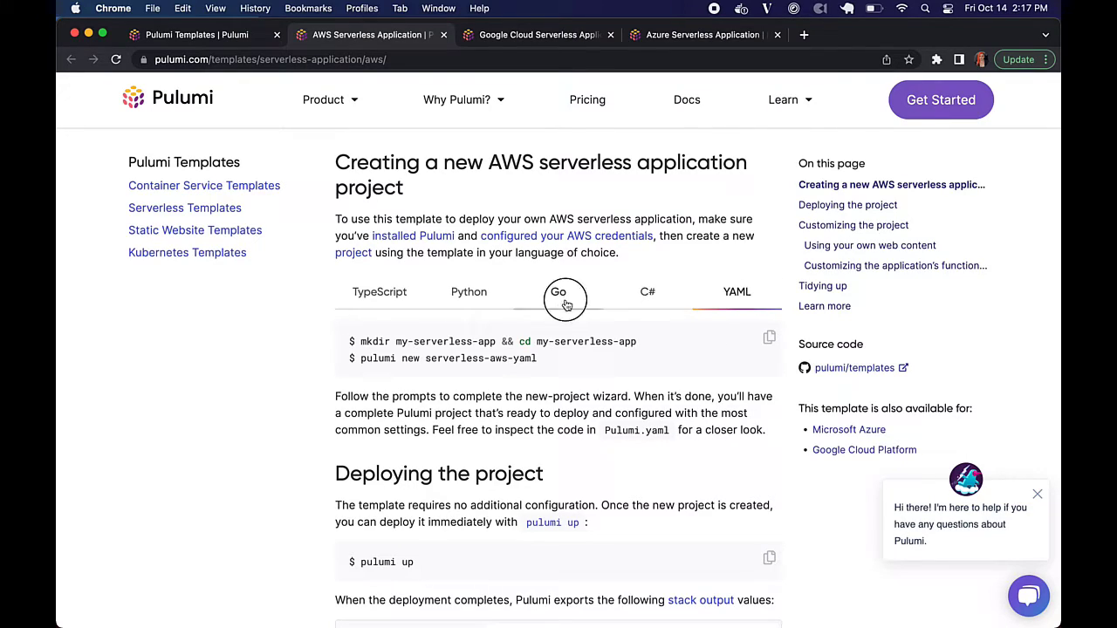
left_click(559, 291)
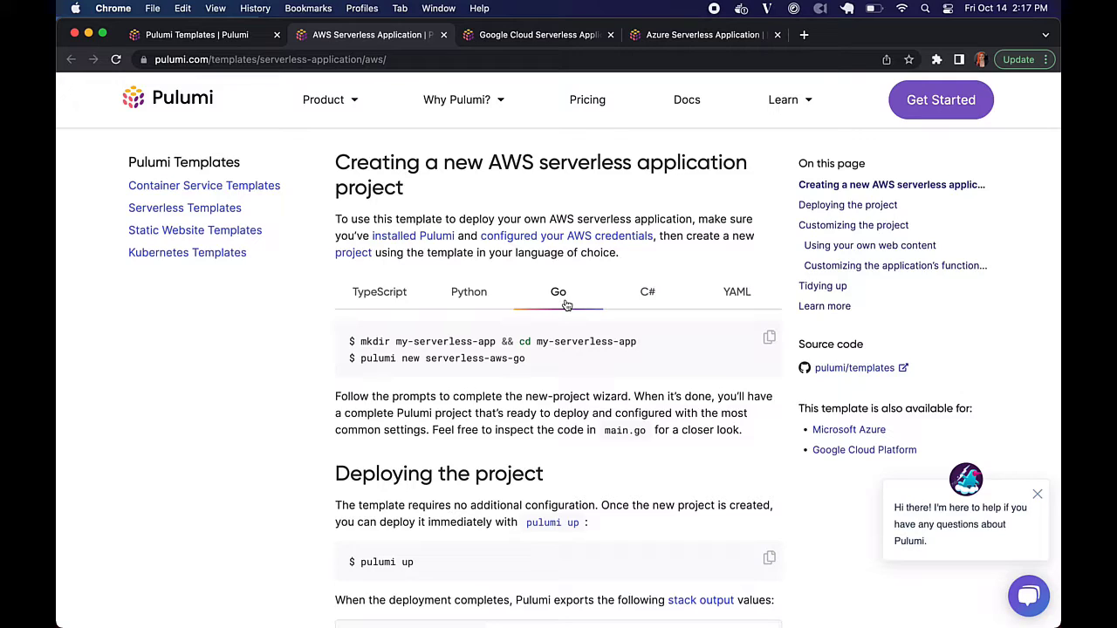
Step: Bring the Terminal window with the aws, gcp and azure project sessions in front of the browser
left_click(509, 314)
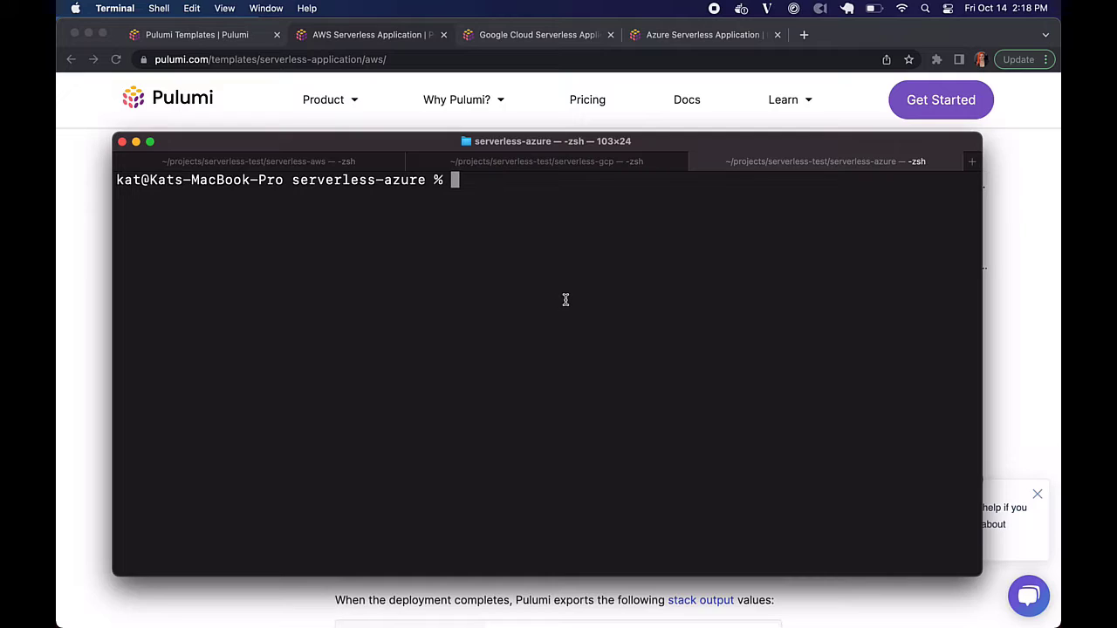
Step: In the serverless-aws session run subl . to open the project in Sublime Text
left_click(253, 160)
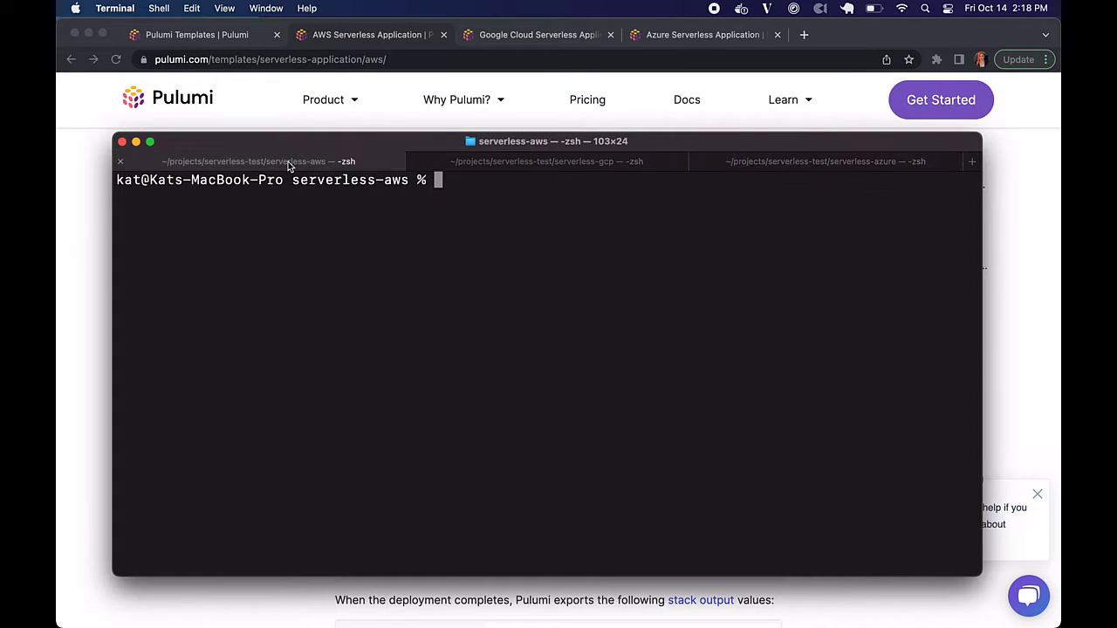
type("subl .")
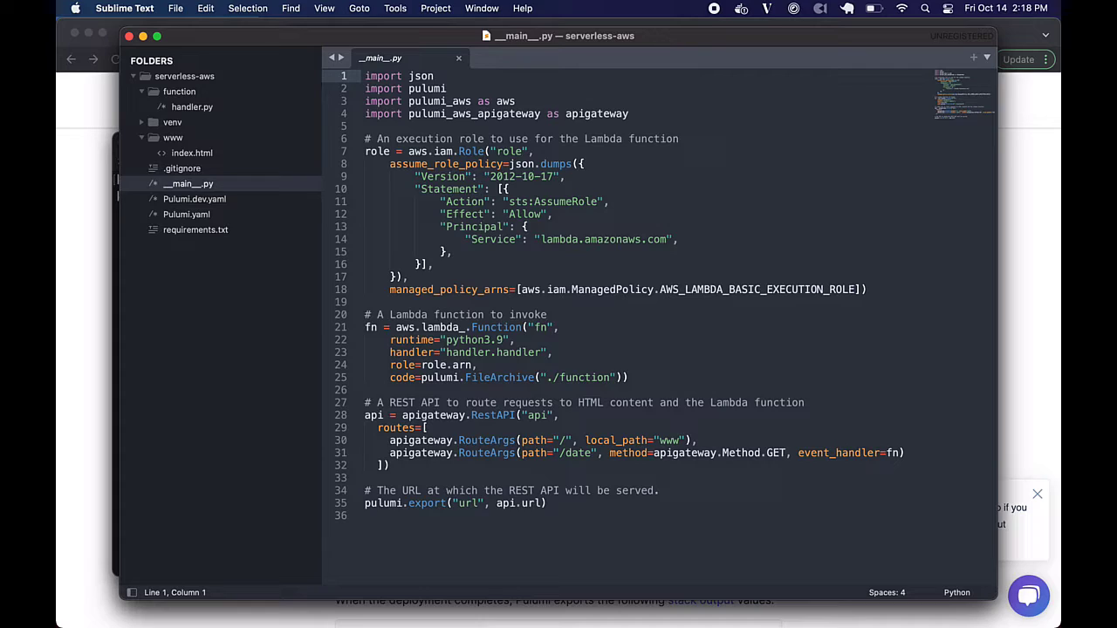
mouse_move(663, 43)
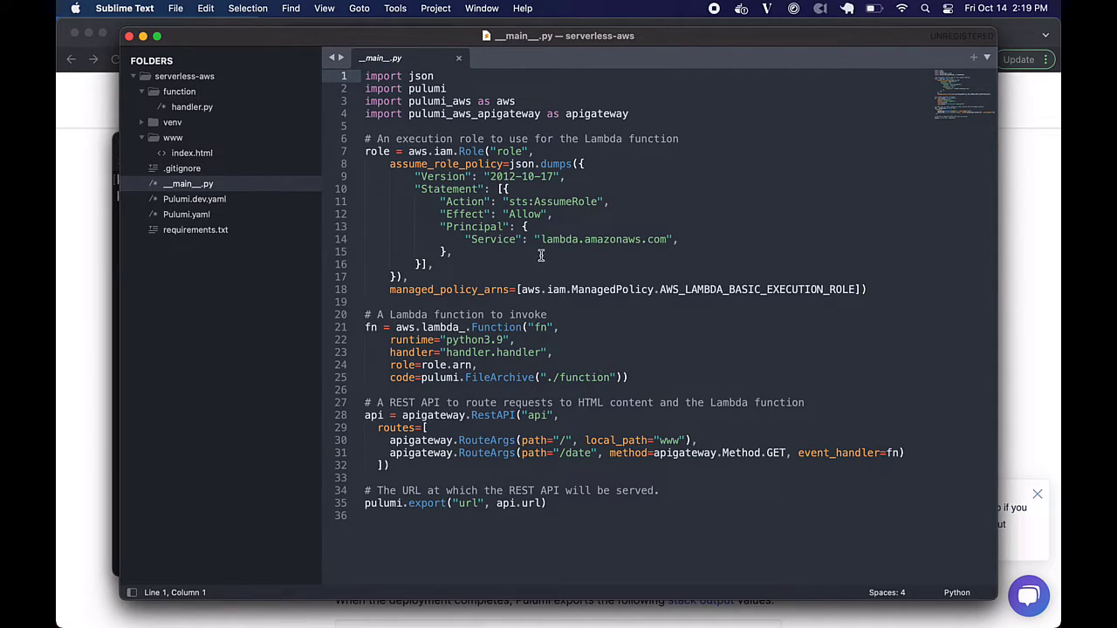
mouse_move(659, 278)
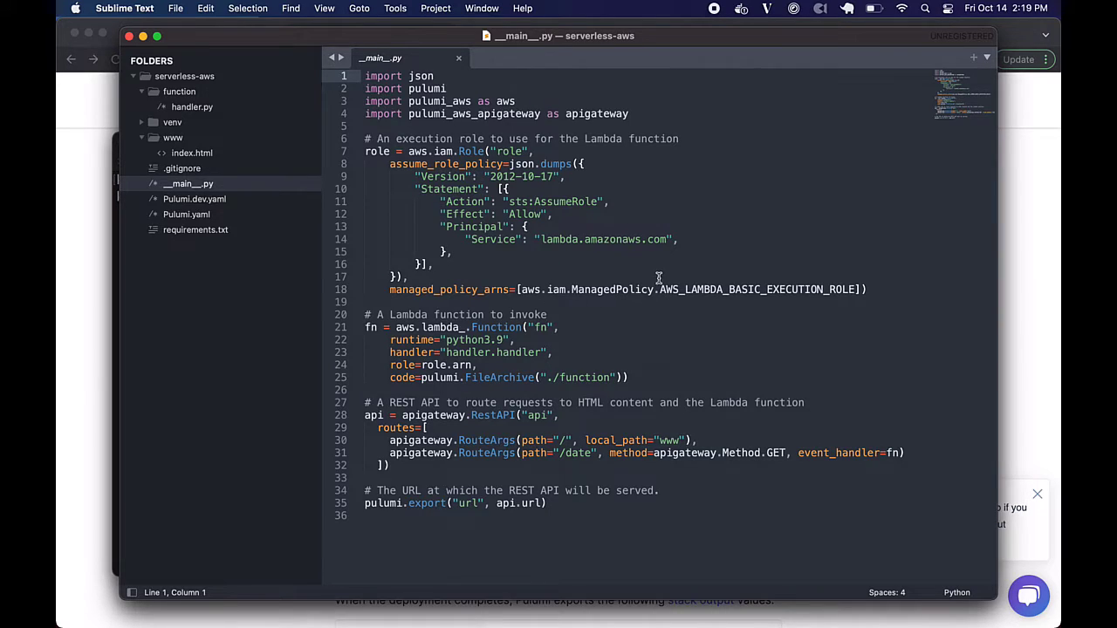
mouse_move(692, 276)
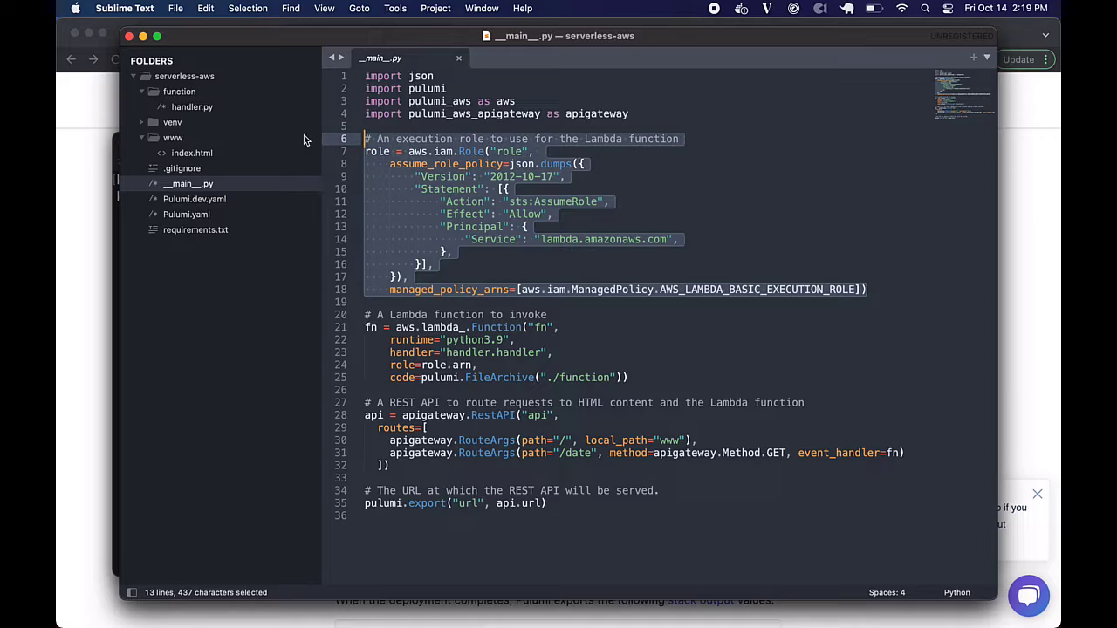
left_click(462, 189)
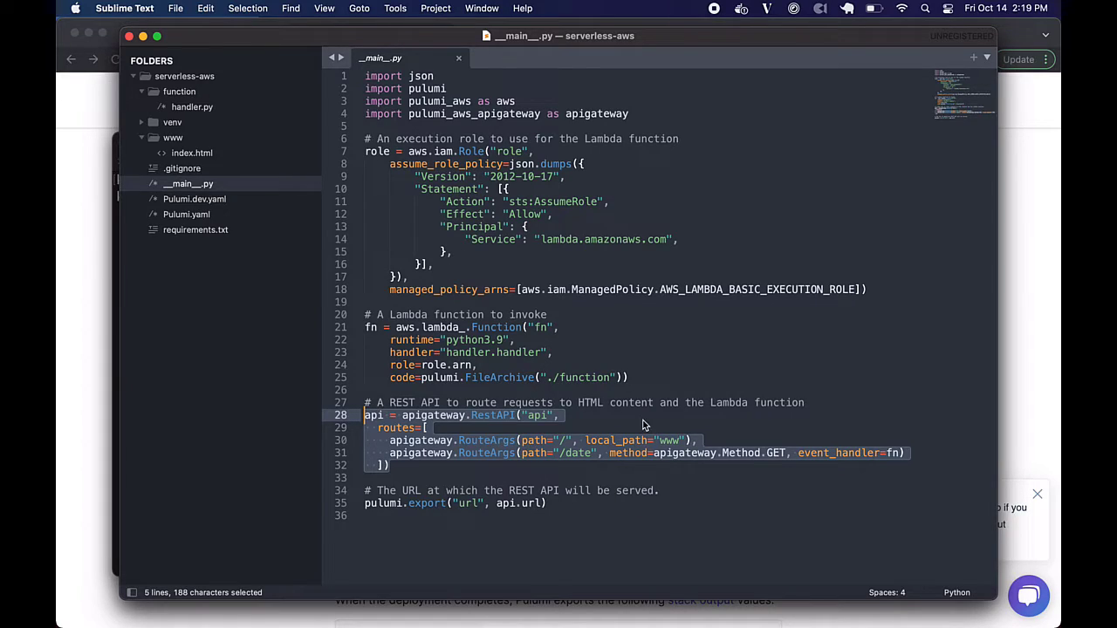
mouse_move(813, 387)
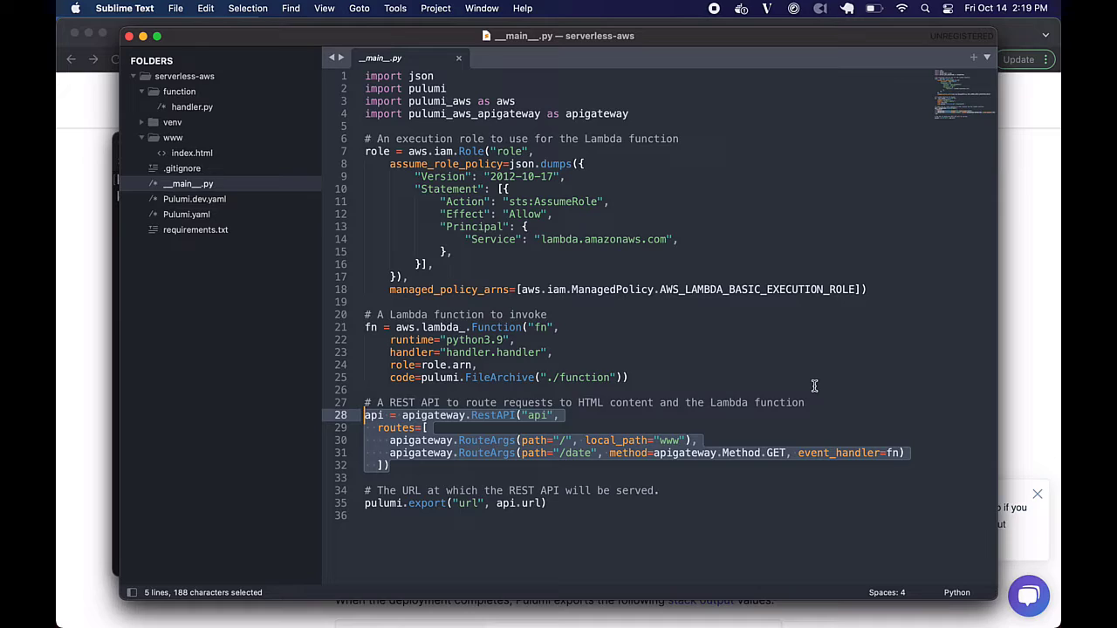
mouse_move(649, 447)
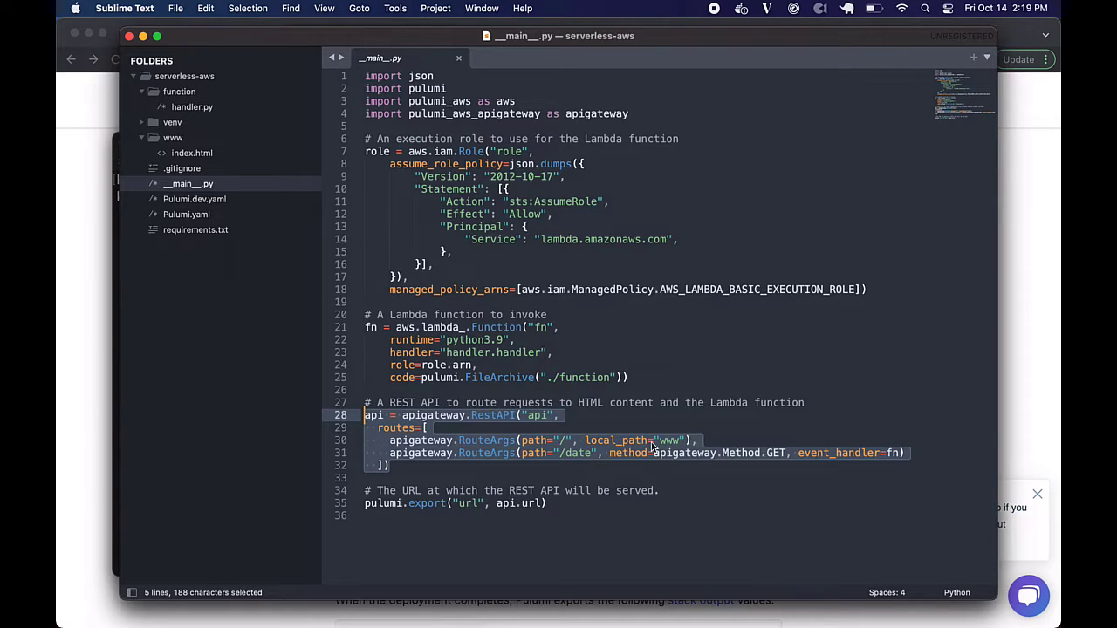
left_click(672, 440)
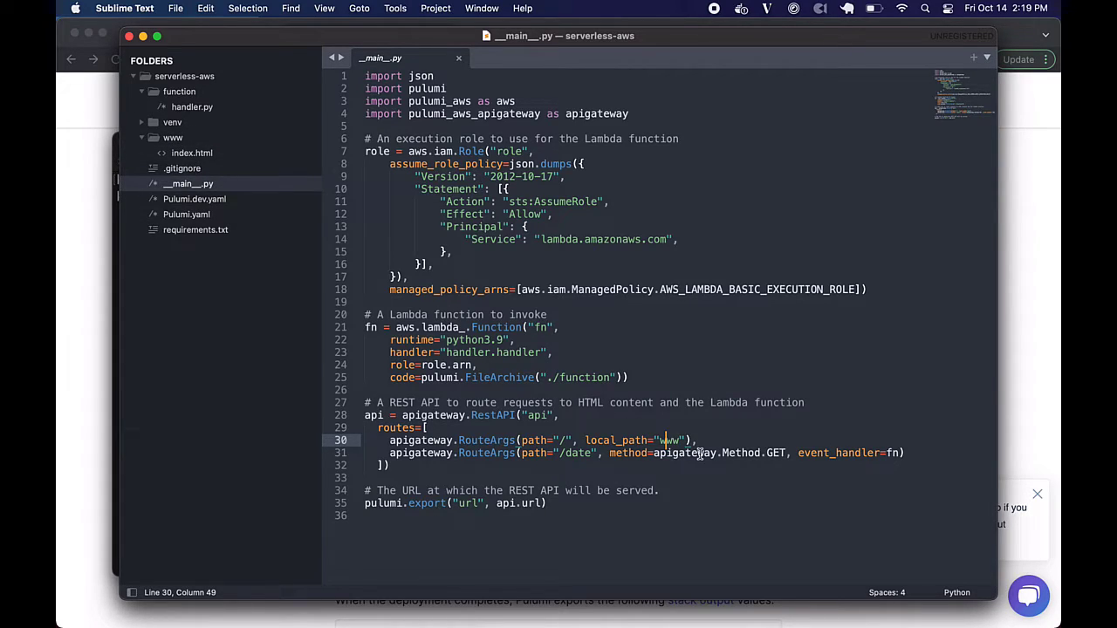
mouse_move(642, 520)
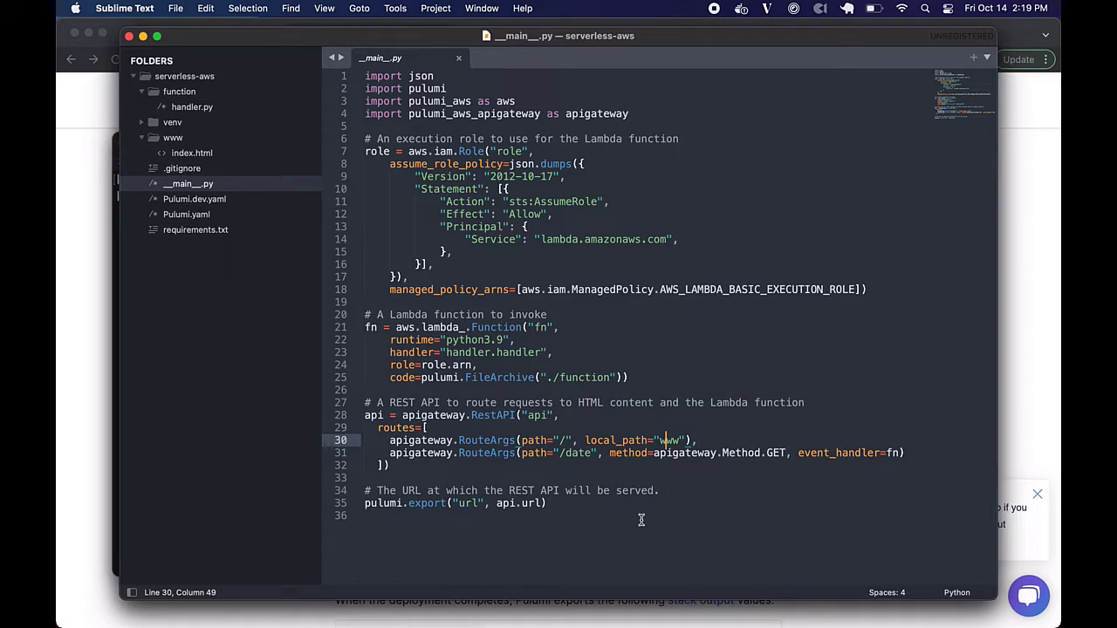
mouse_move(708, 506)
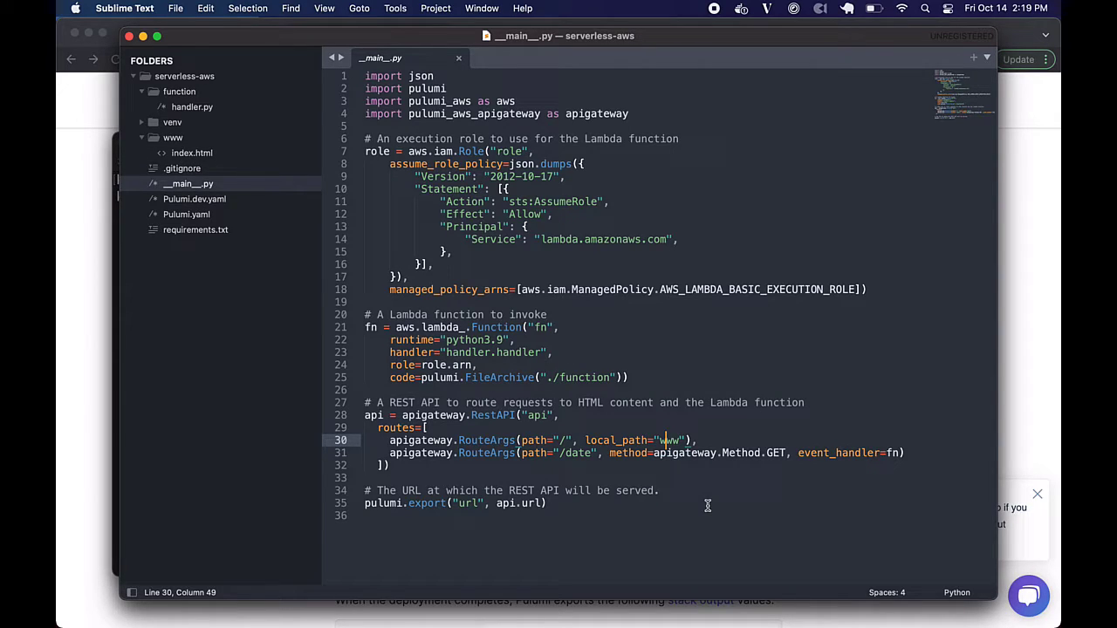
mouse_move(577, 86)
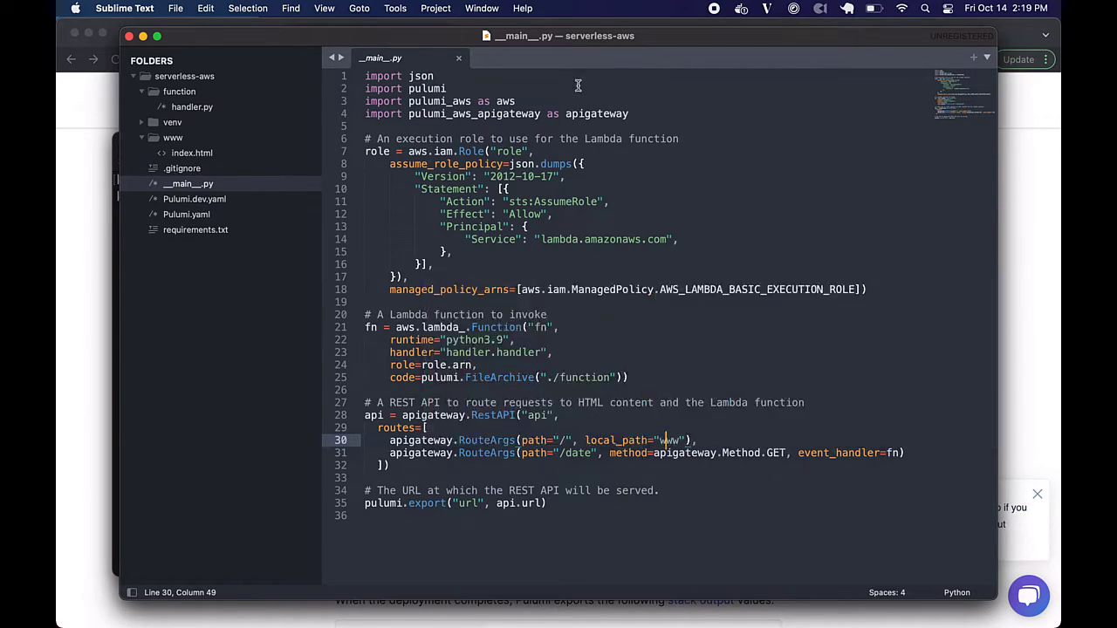
Step: Highlight the python3.9 runtime and ./function path in __main__.py, then view handler.py from the sidebar
left_click(628, 377)
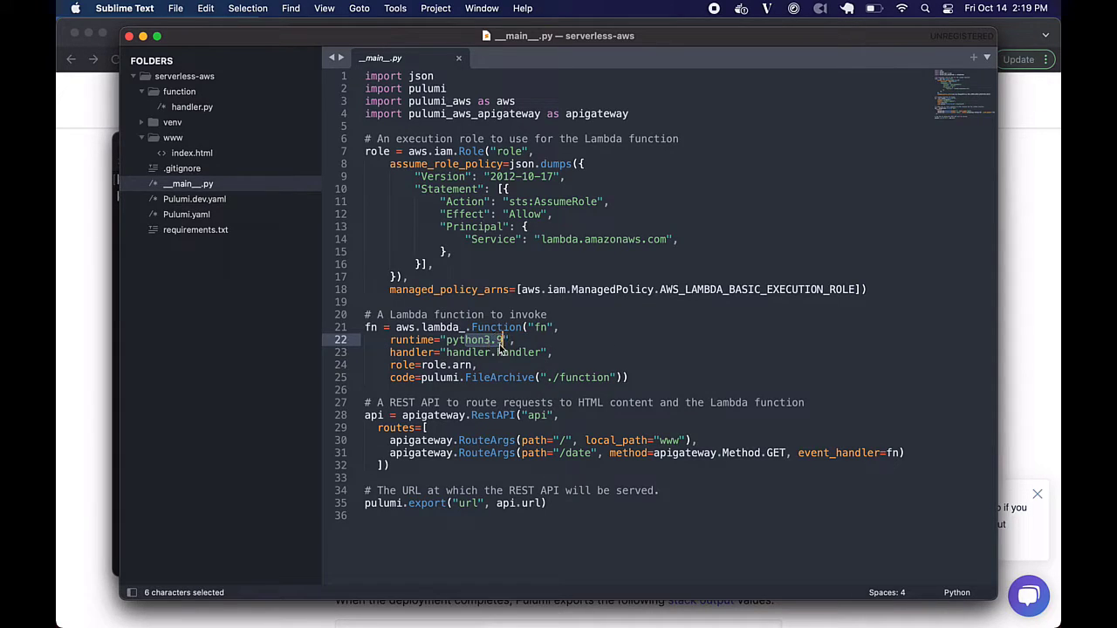
left_click(559, 377)
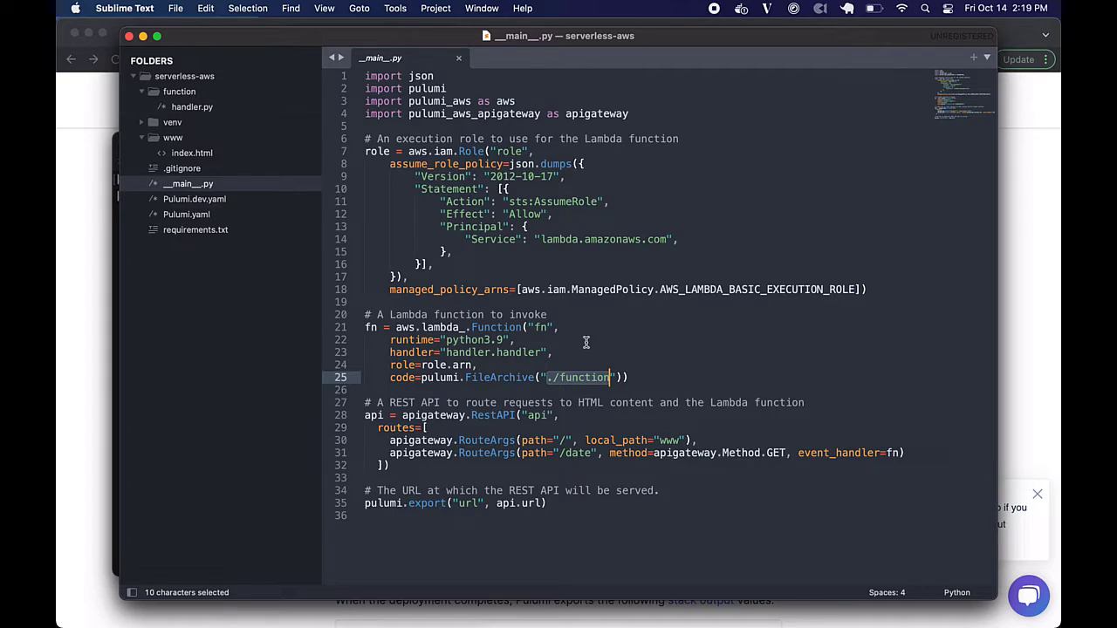
left_click(192, 107)
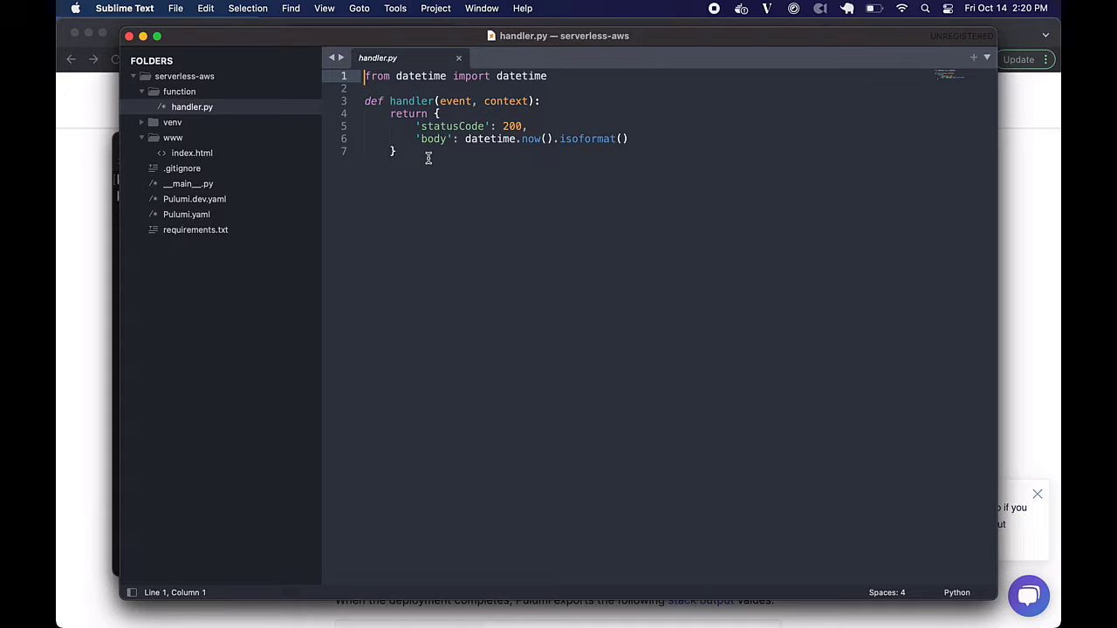
left_click(192, 154)
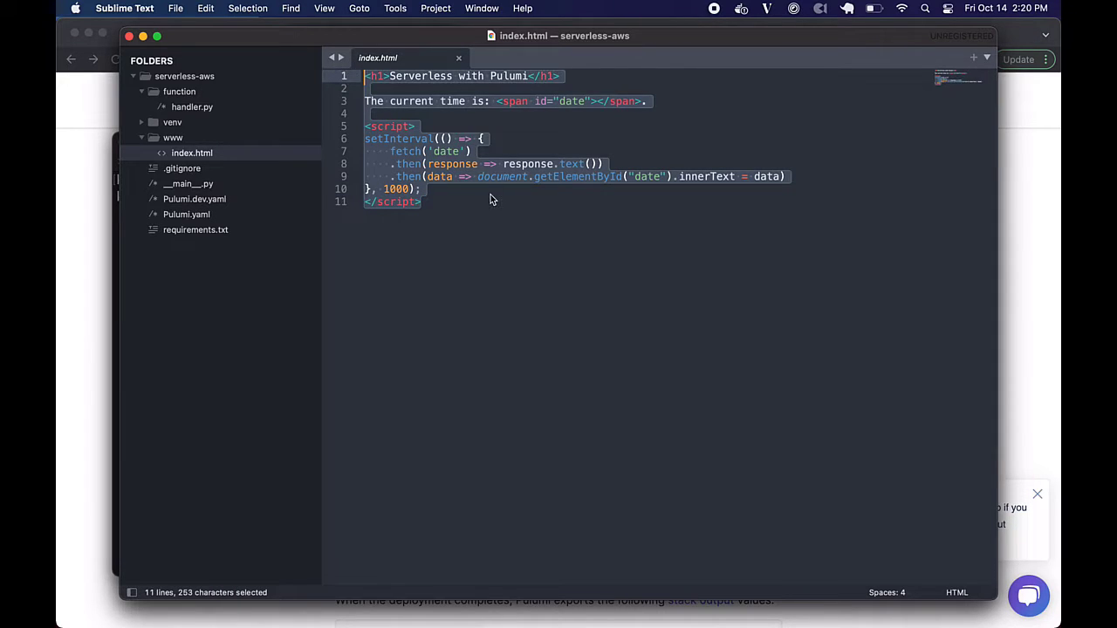
left_click(419, 189)
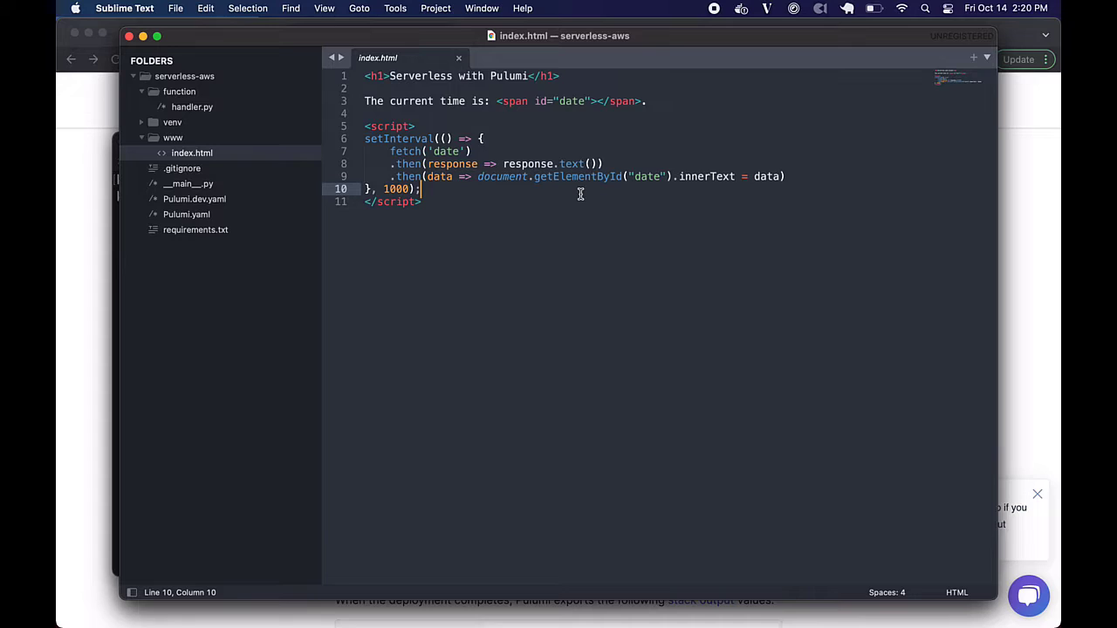
left_click(422, 202)
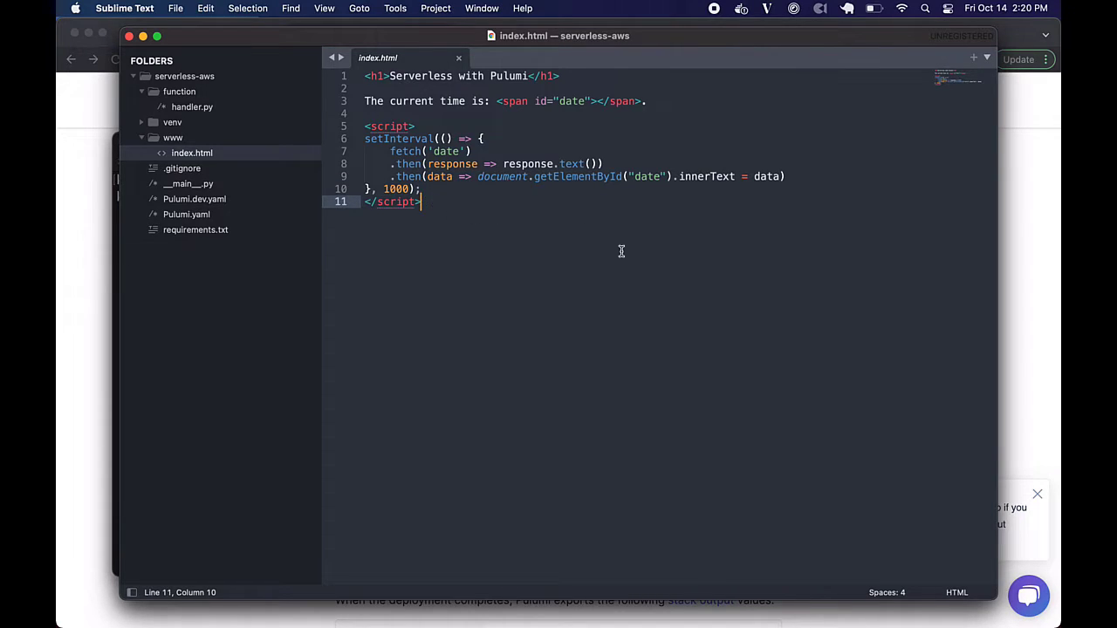
mouse_move(524, 223)
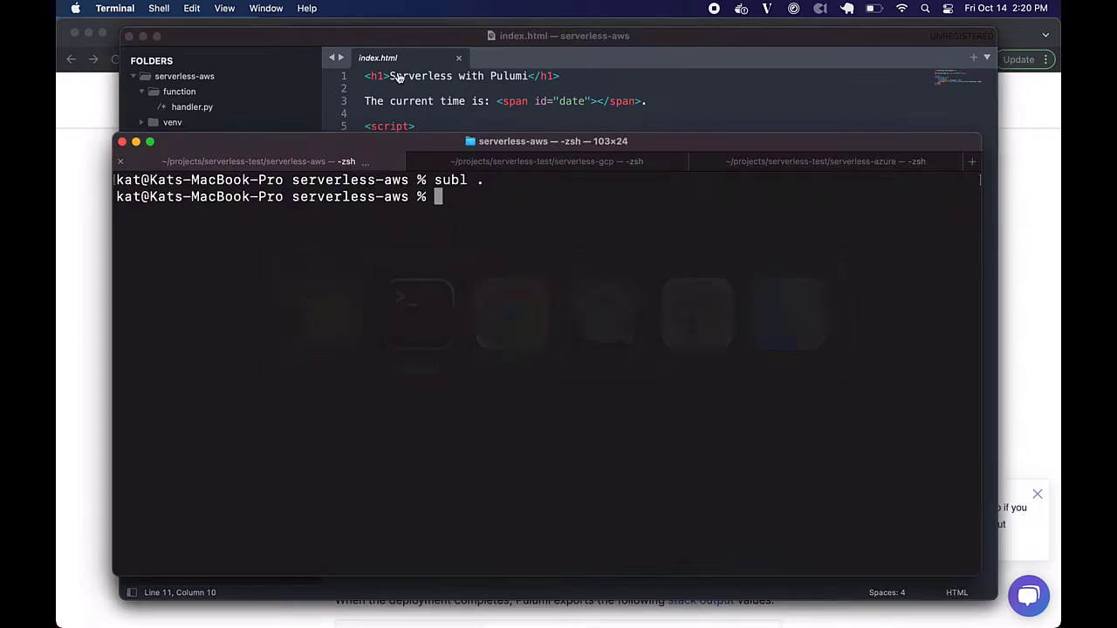
Step: In the serverless-gcp session run subl to open the project's main.go in Sublime Text
left_click(532, 161)
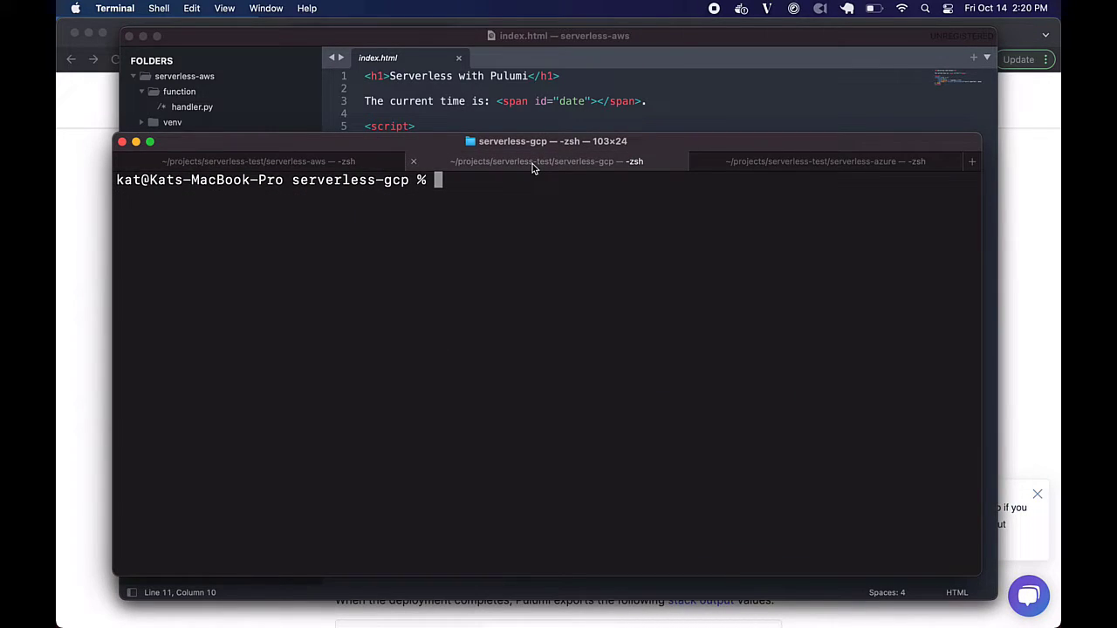
type("subl")
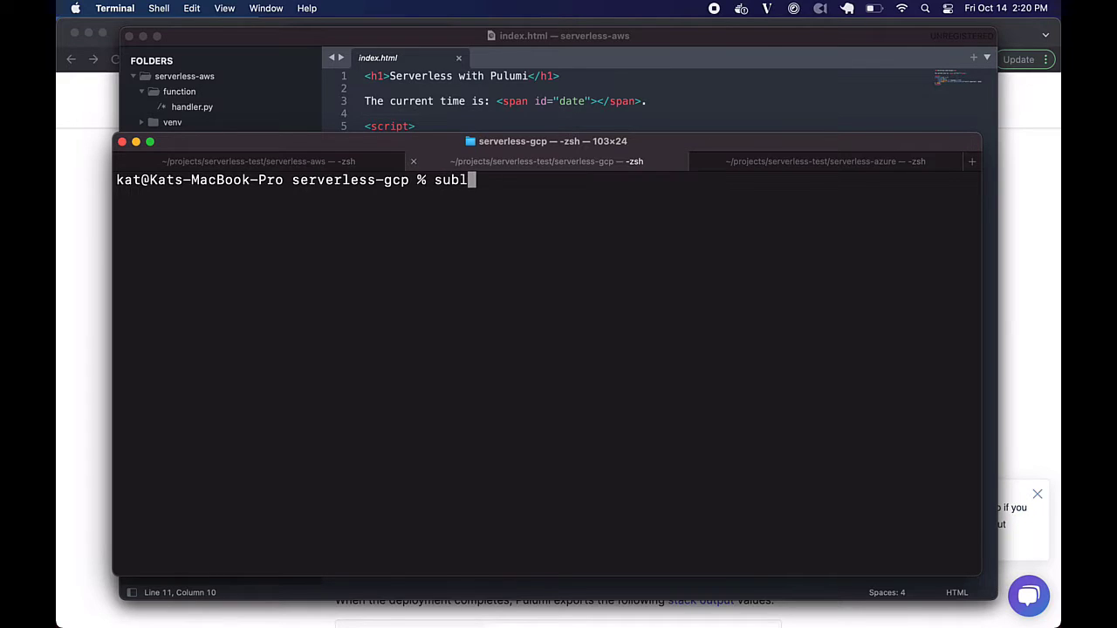
key("Return")
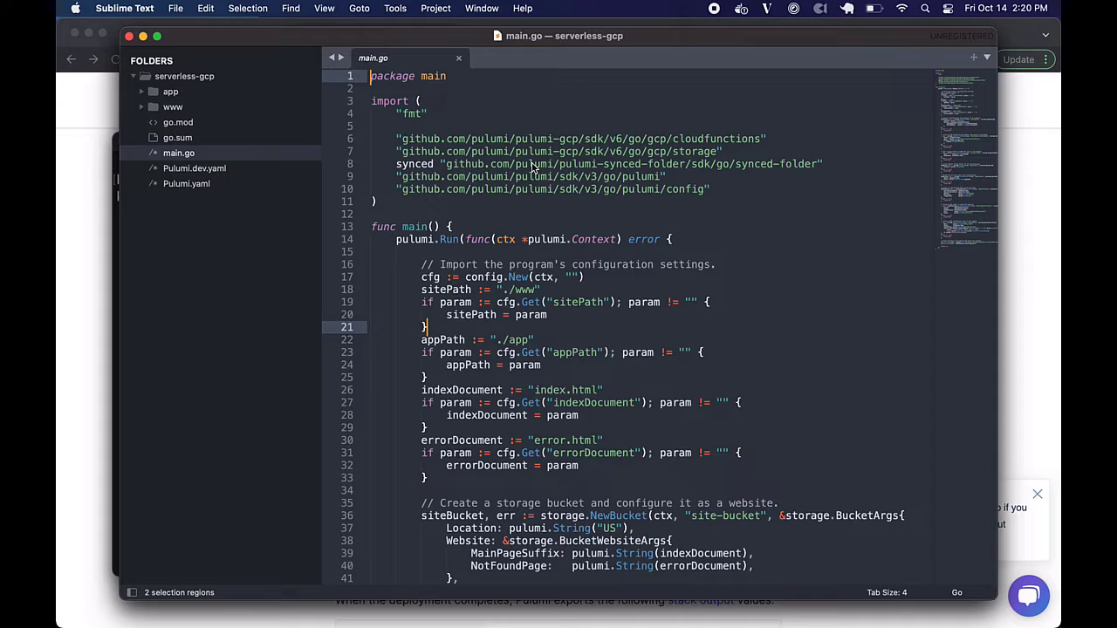
mouse_move(707, 248)
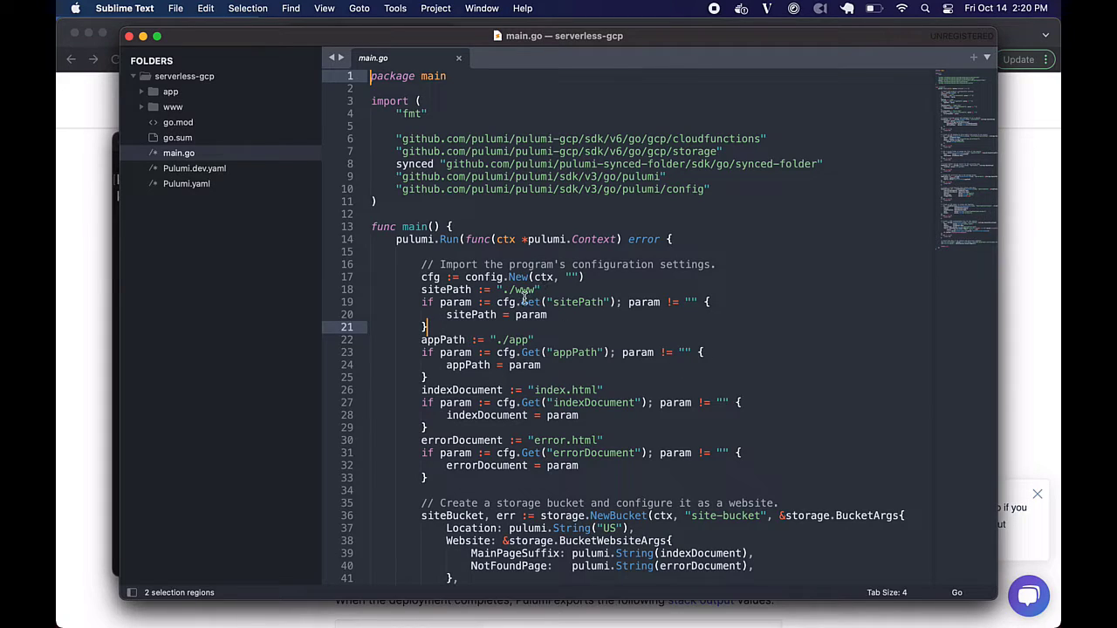
double_click(514, 289)
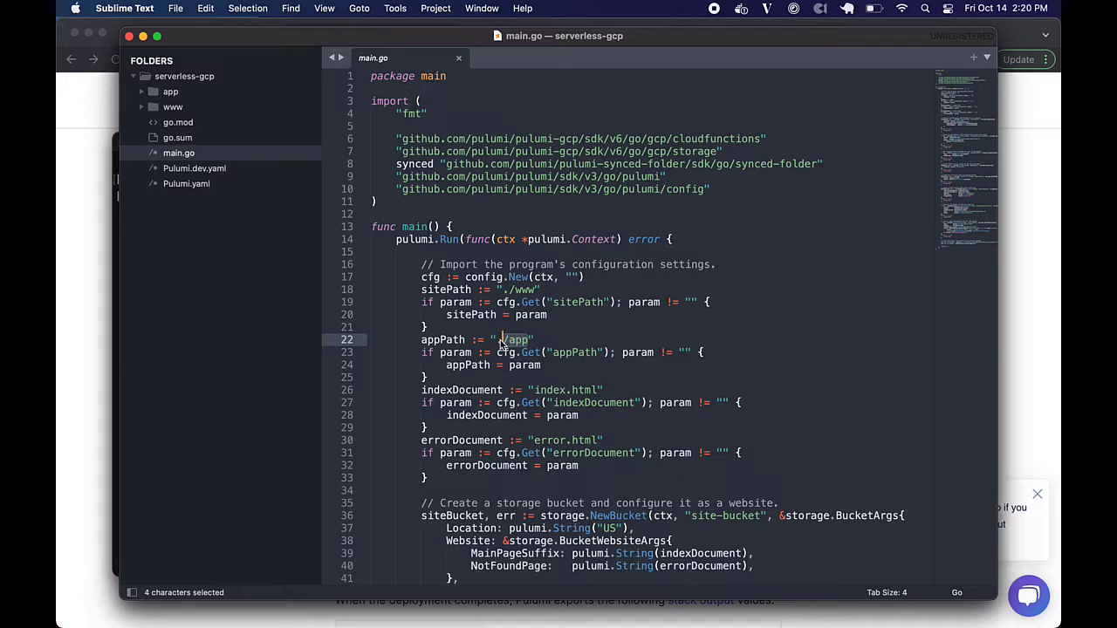
double_click(552, 391)
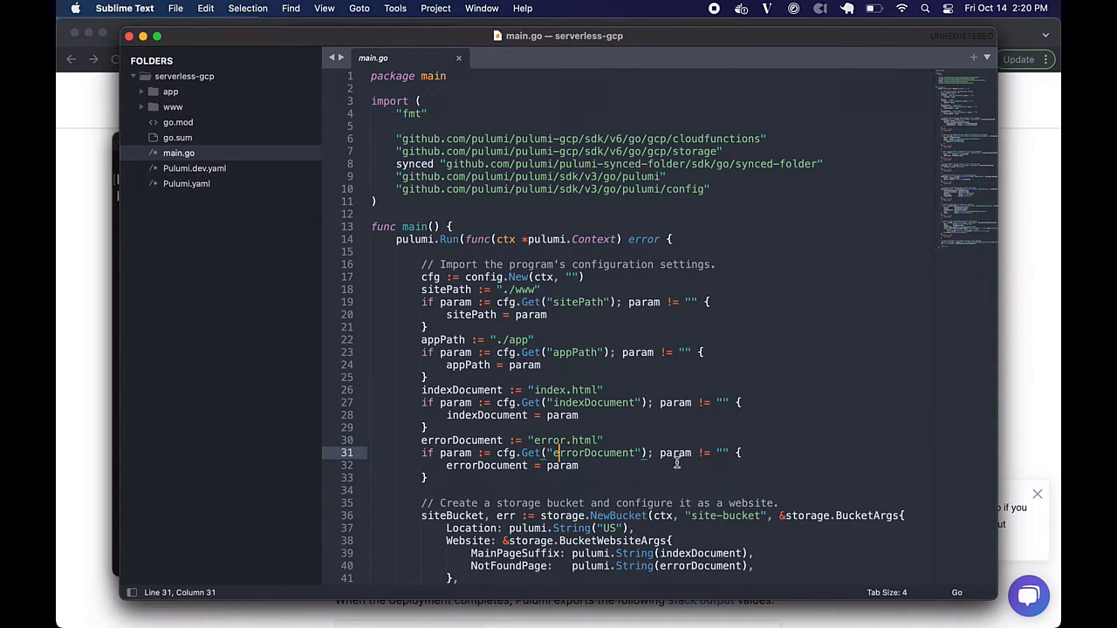
mouse_move(643, 468)
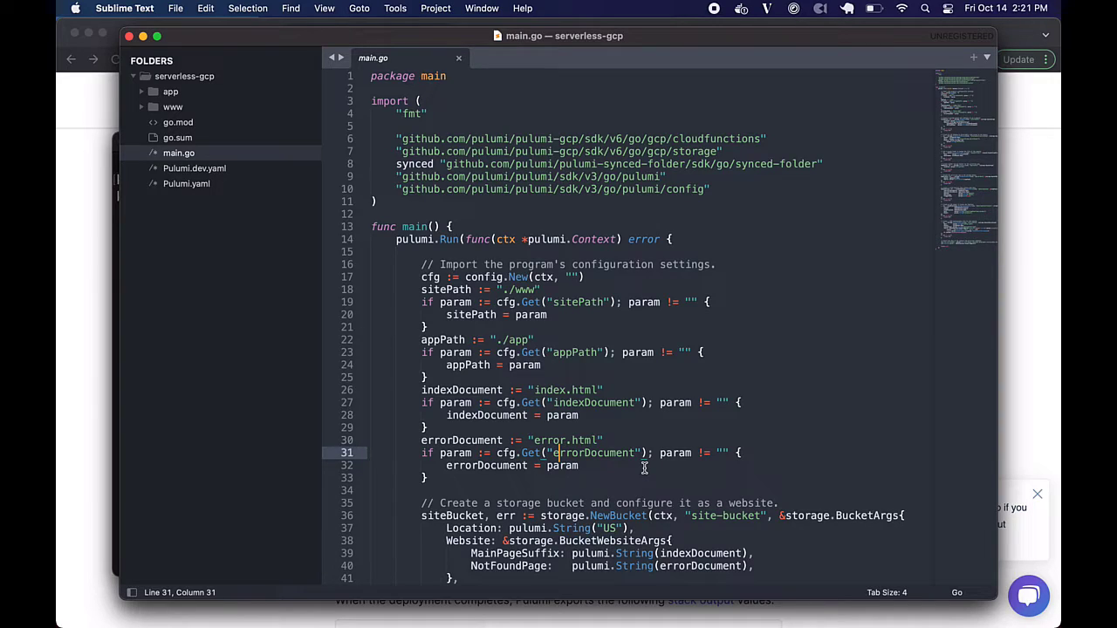
mouse_move(293, 436)
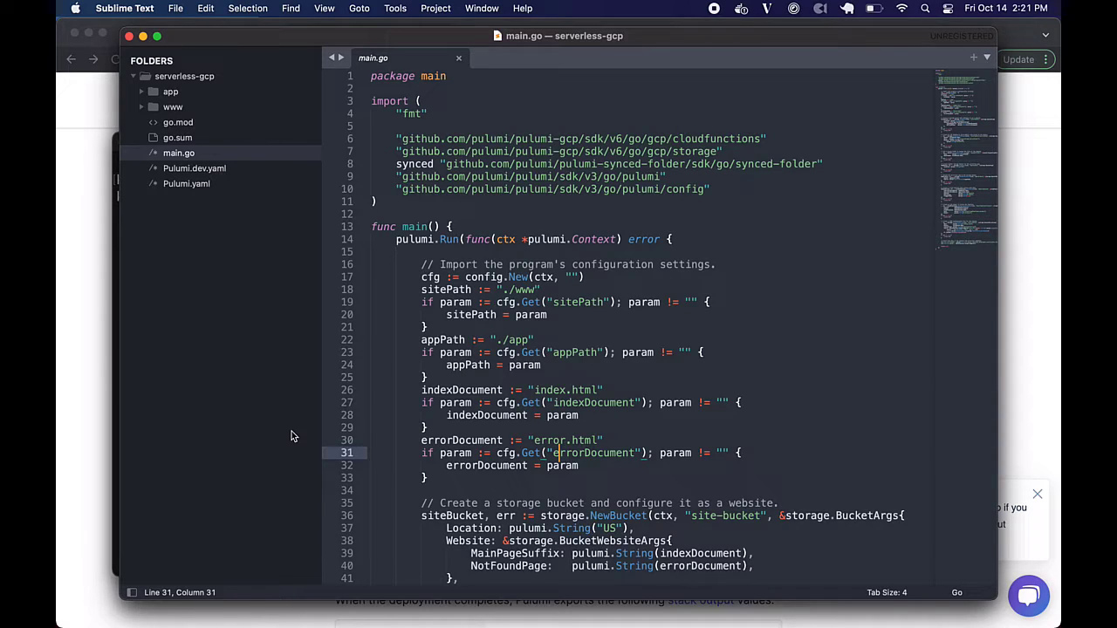
mouse_move(705, 404)
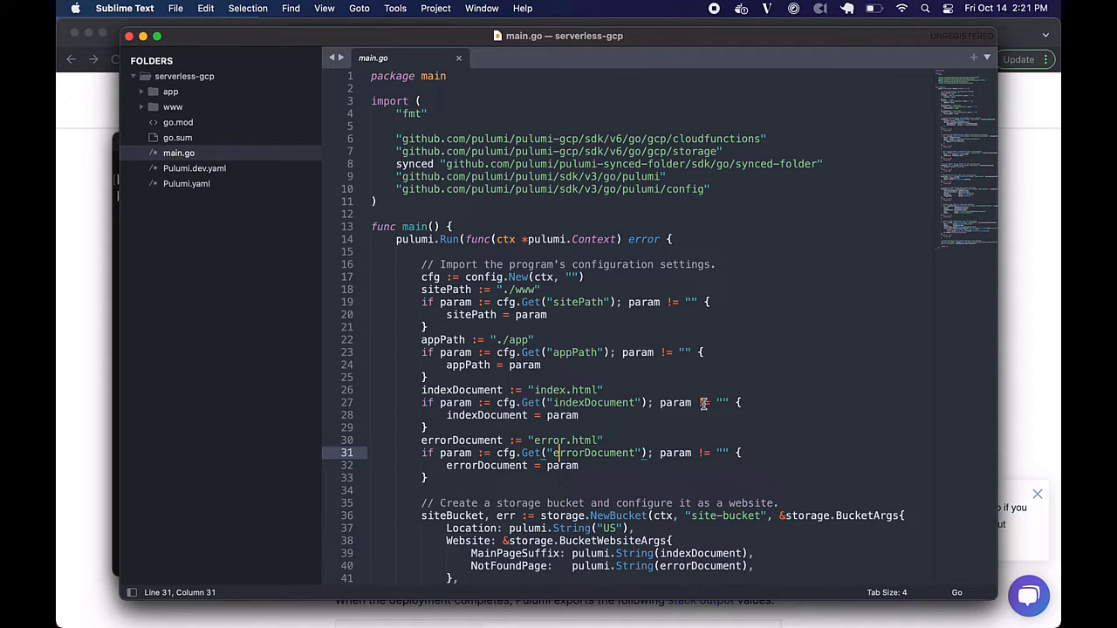
scroll("down", 3)
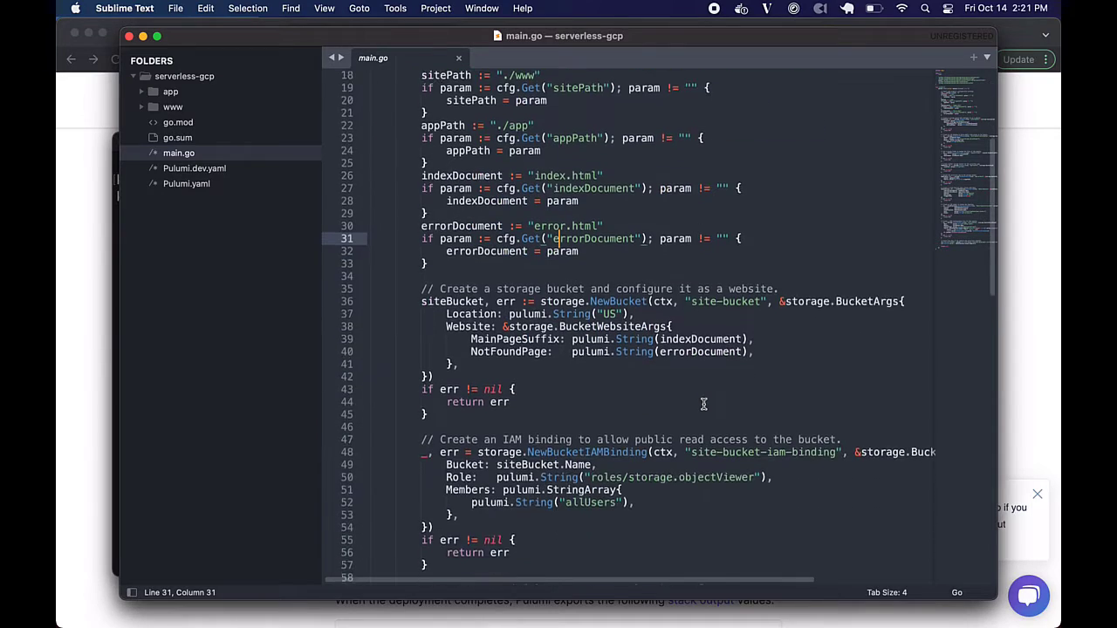
scroll("down", 3)
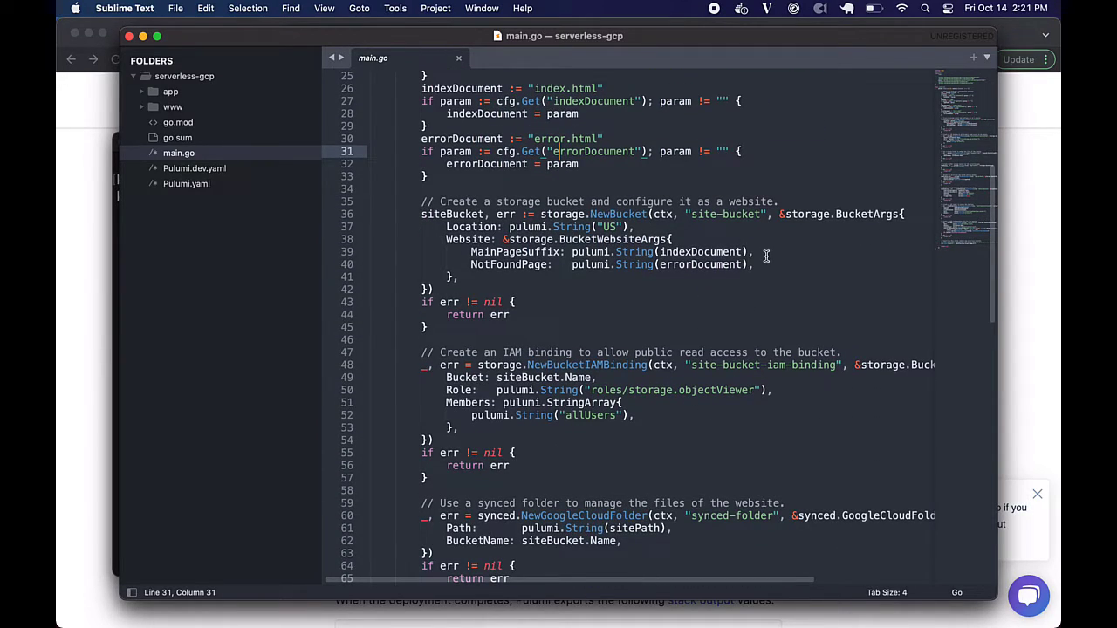
scroll("down", 3)
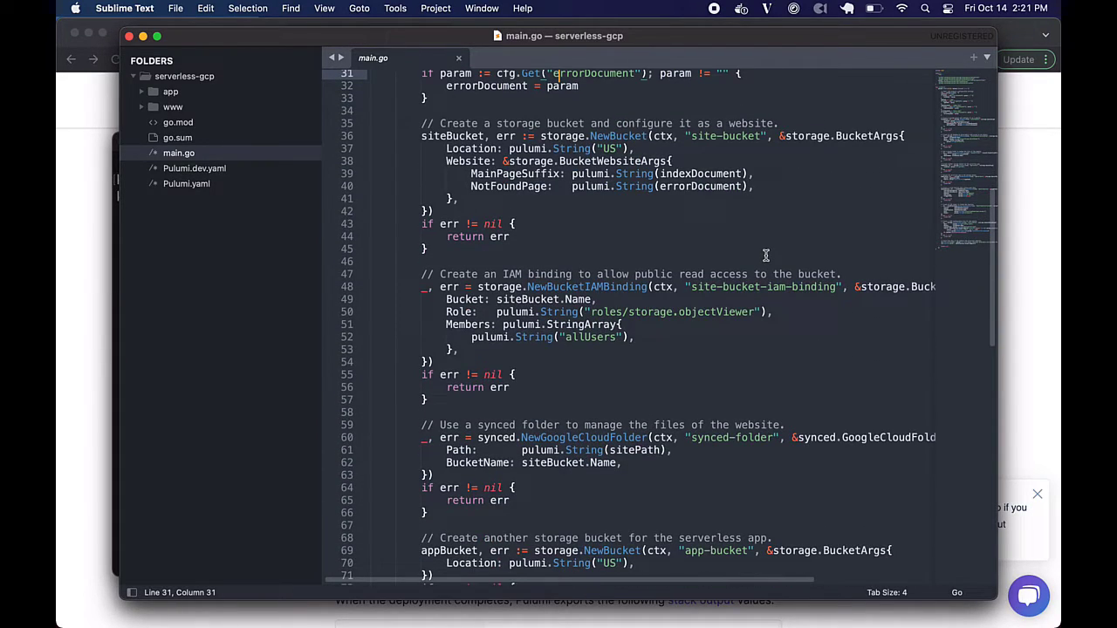
mouse_move(530, 232)
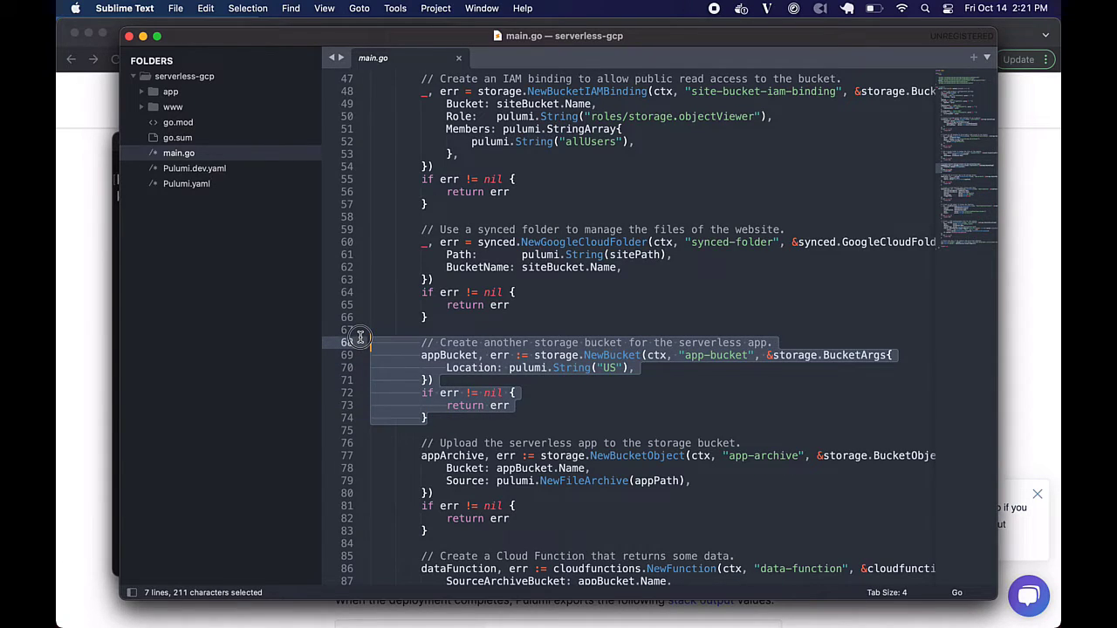
mouse_move(537, 524)
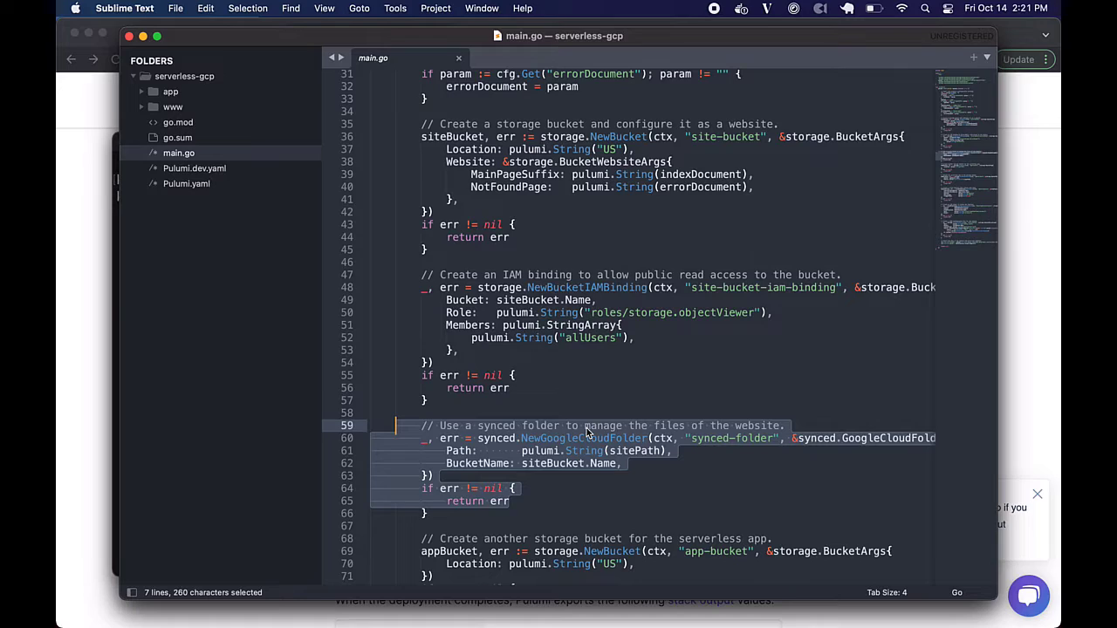
left_click(584, 426)
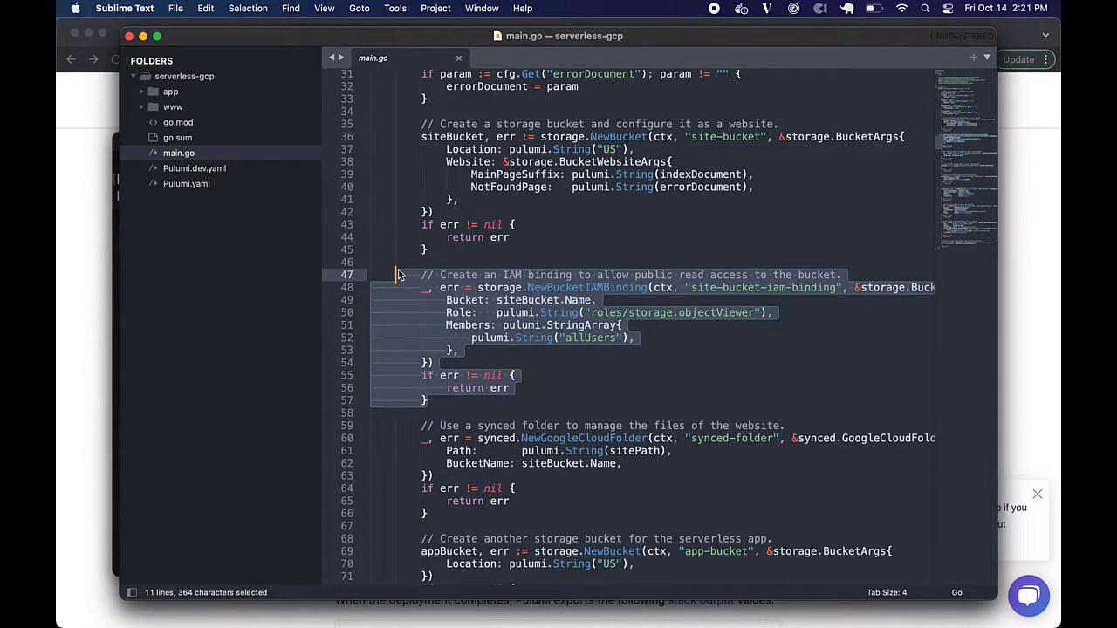
left_click(657, 300)
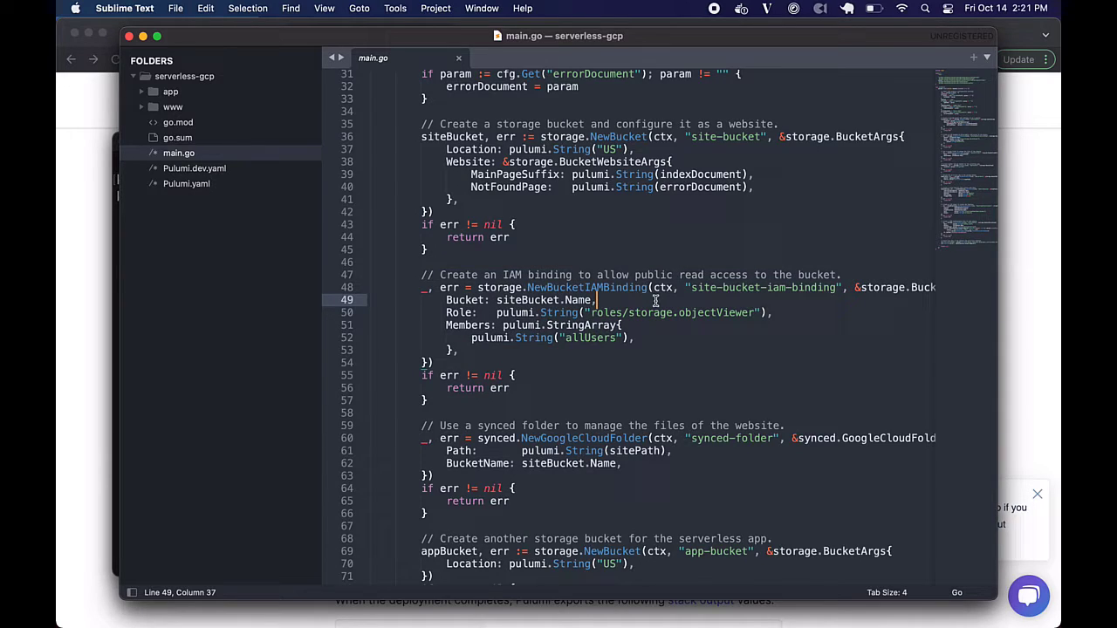
scroll("down", 3)
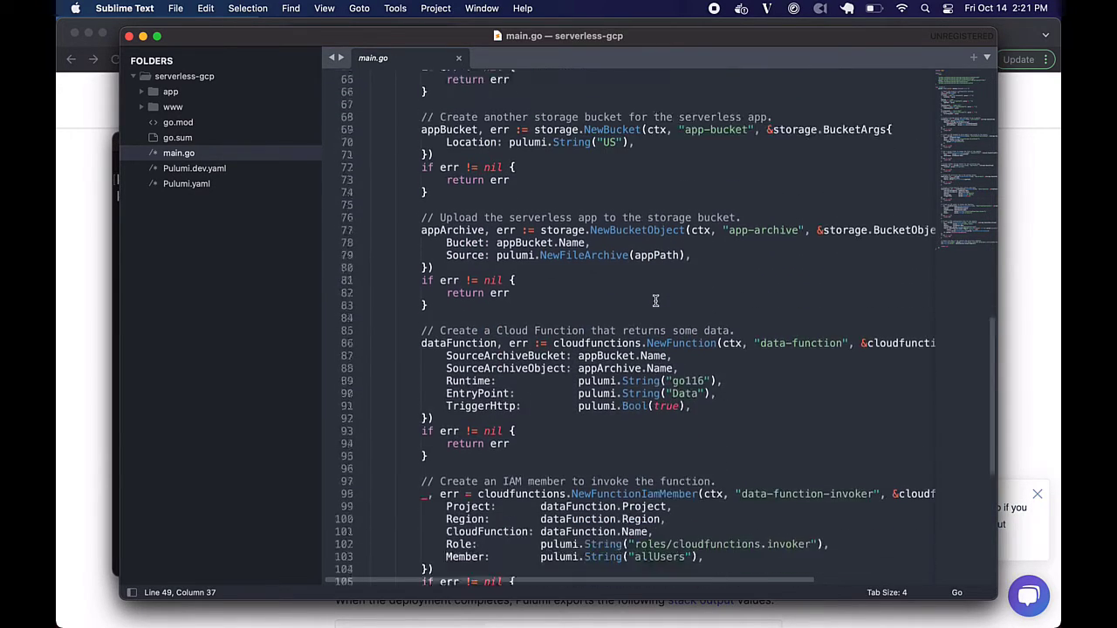
scroll("down", 3)
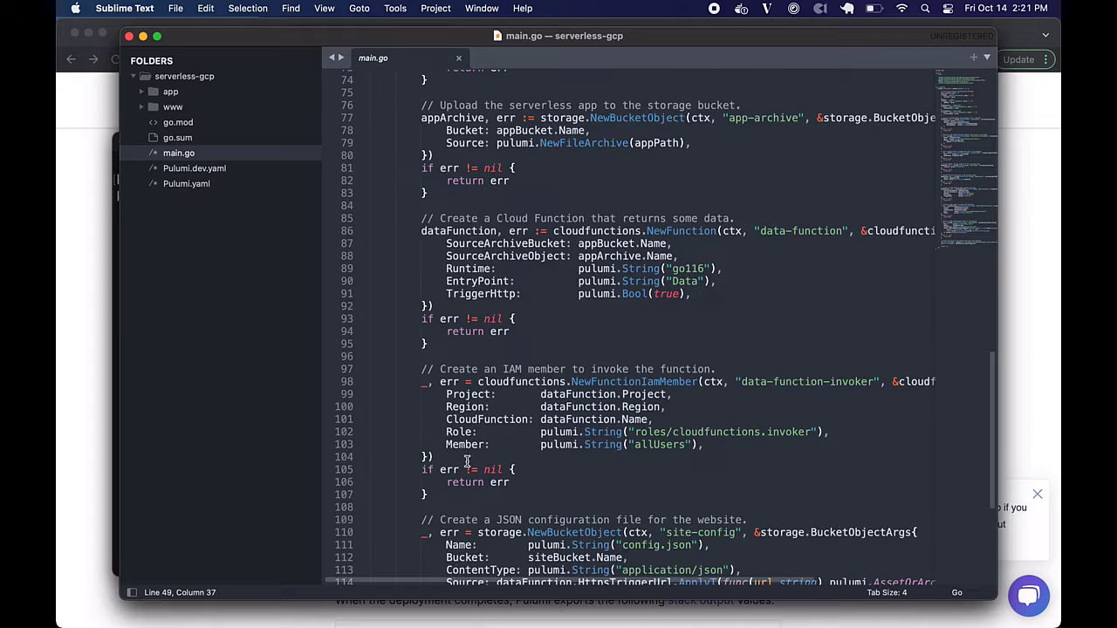
mouse_move(719, 241)
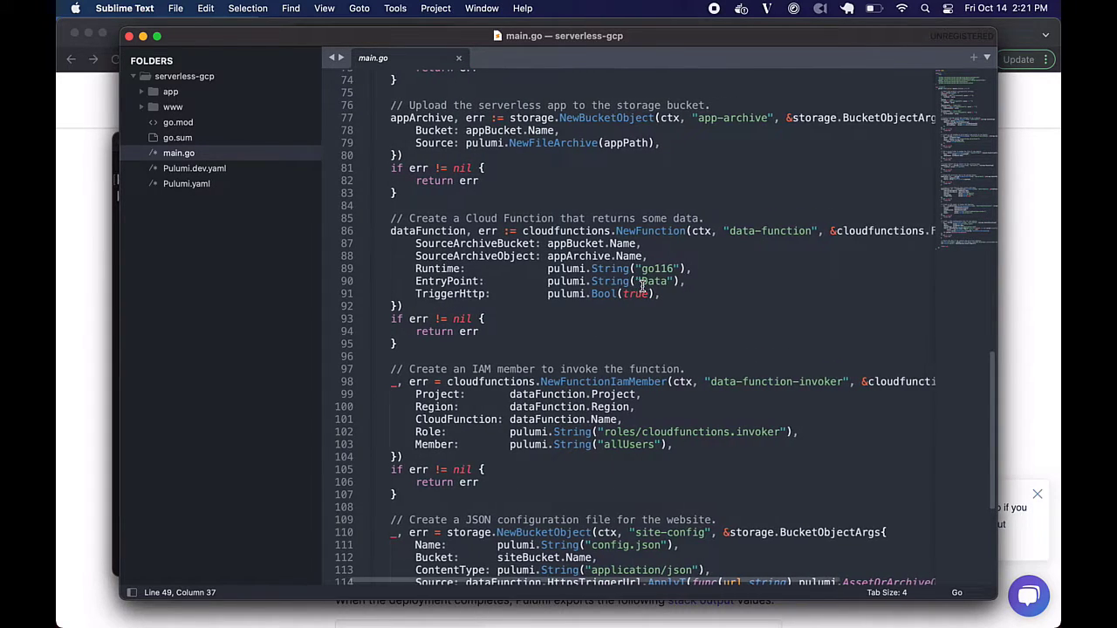
left_click_drag(423, 218, 428, 344)
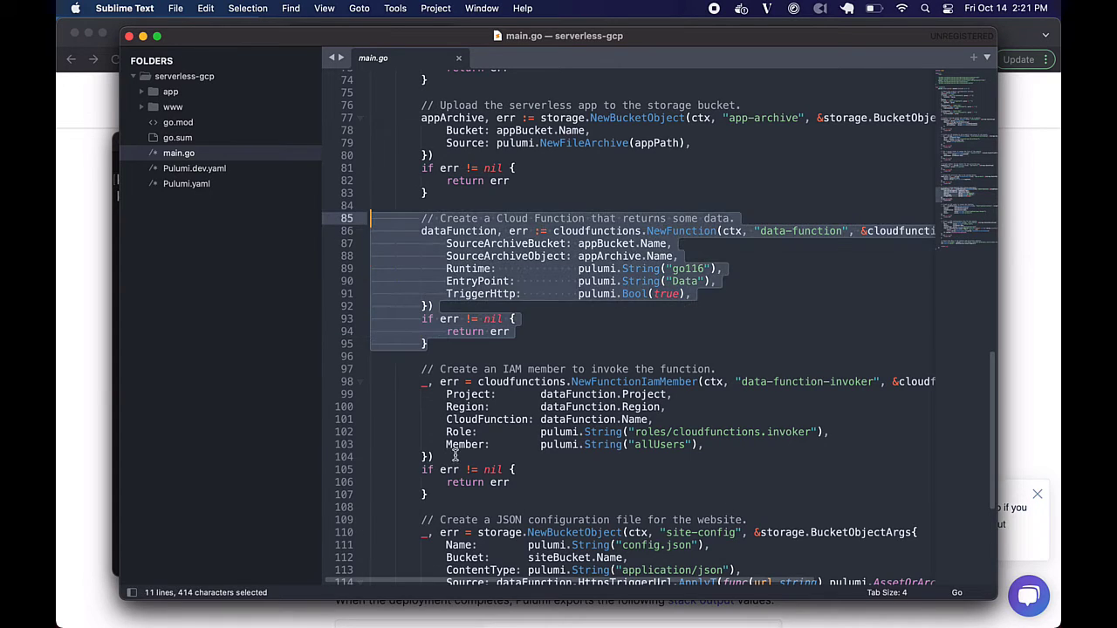
scroll("down", 3)
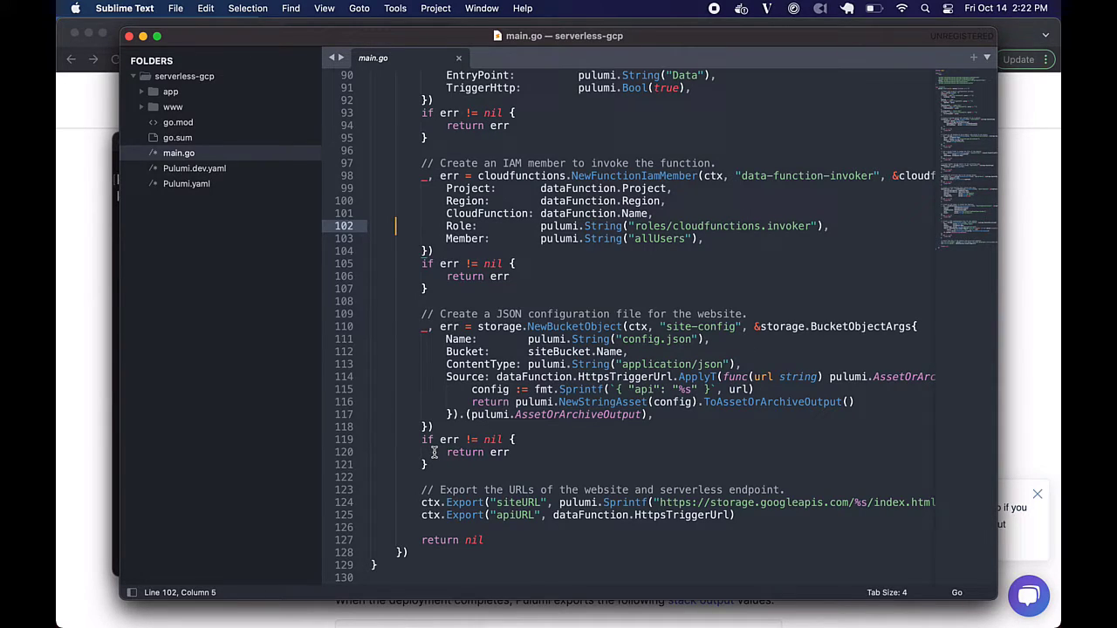
mouse_move(586, 597)
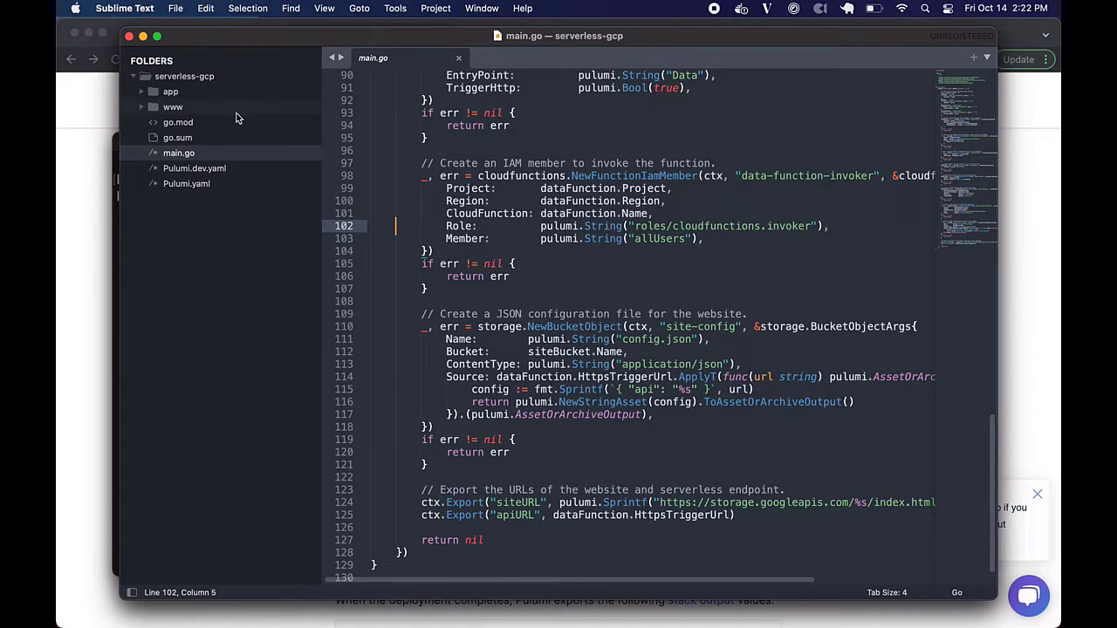
Step: View the GCP website's www/index.html and error.html, then collapse the www folder
left_click(173, 106)
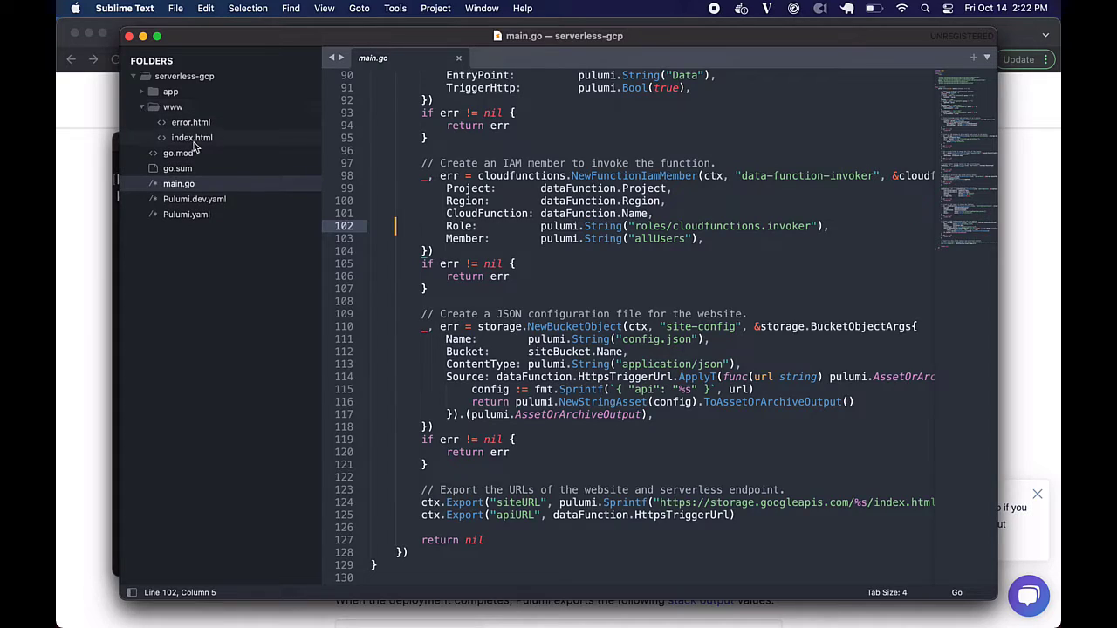
left_click(192, 138)
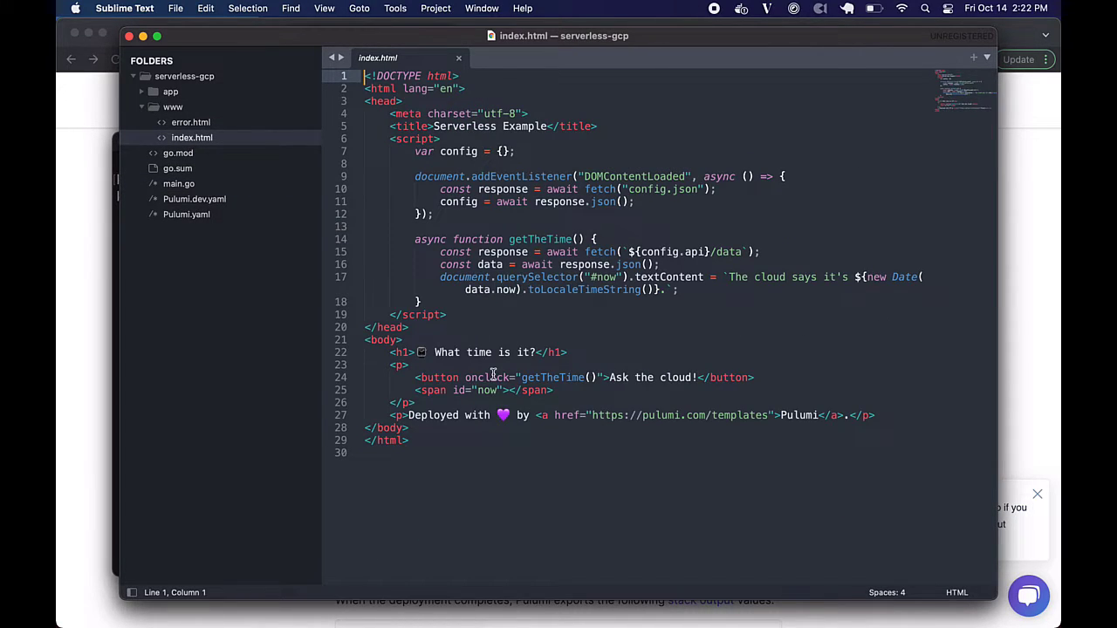
mouse_move(576, 320)
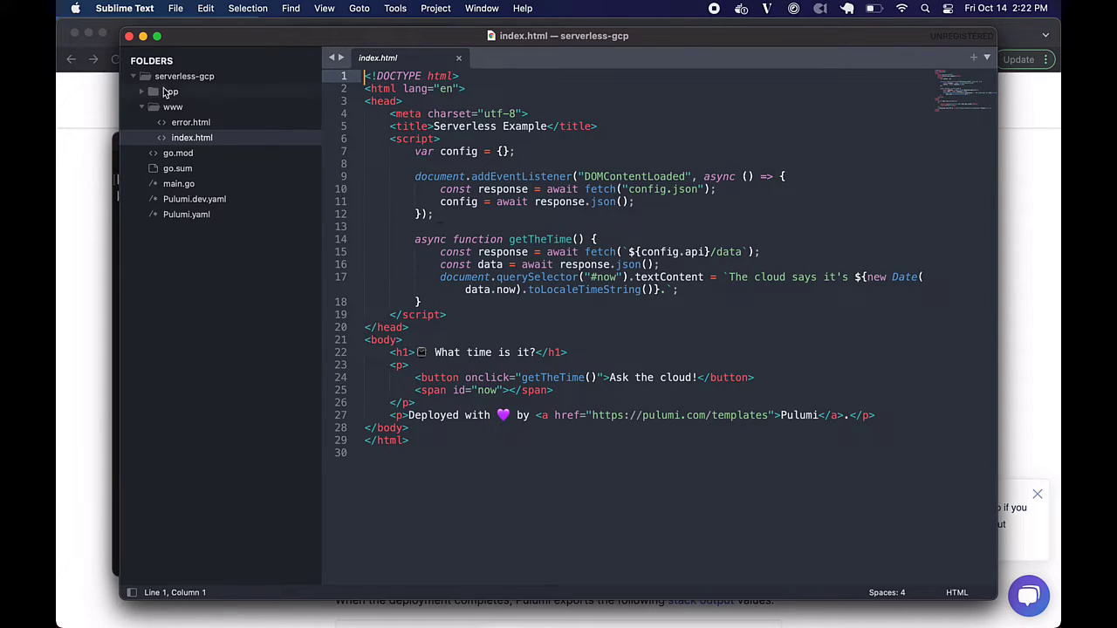
left_click(190, 122)
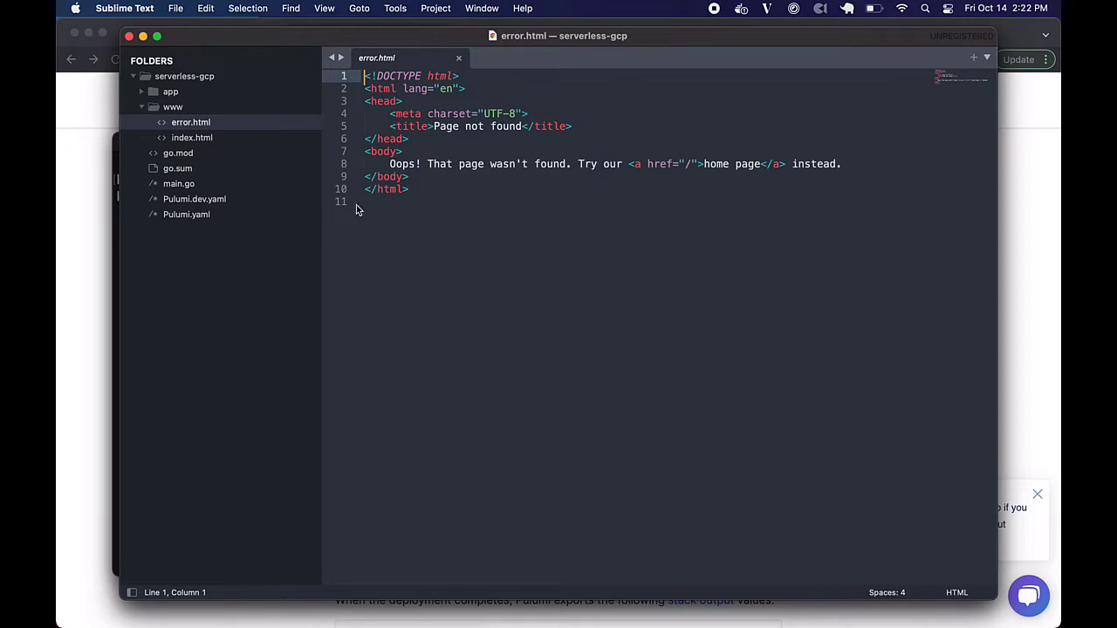
left_click(173, 107)
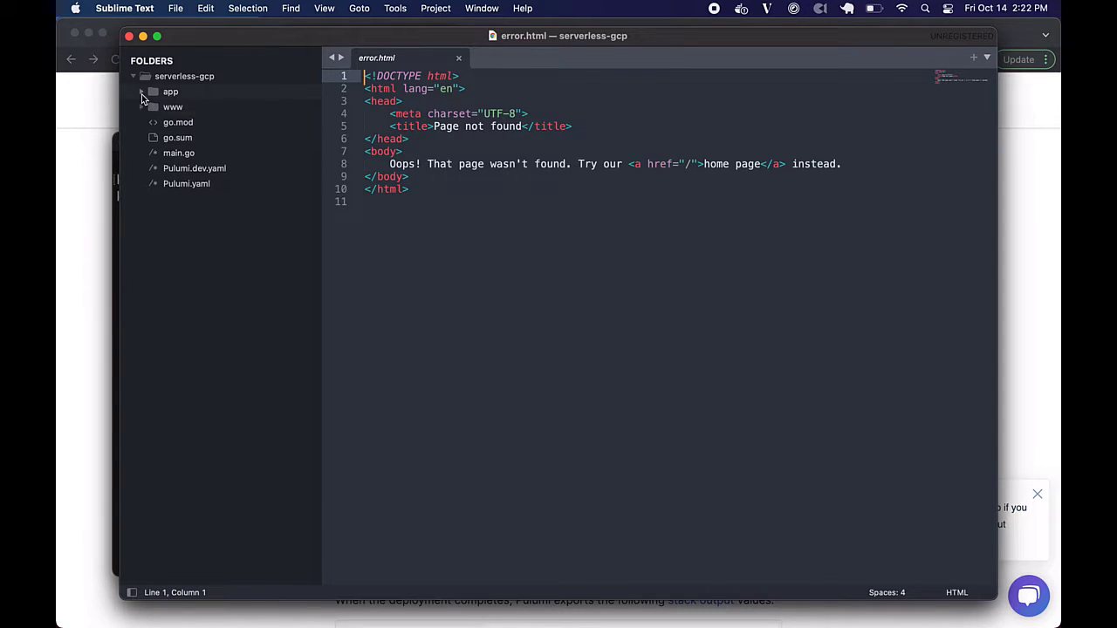
Step: Expand the app folder and view the serverless function's main.go Data handler
left_click(171, 91)
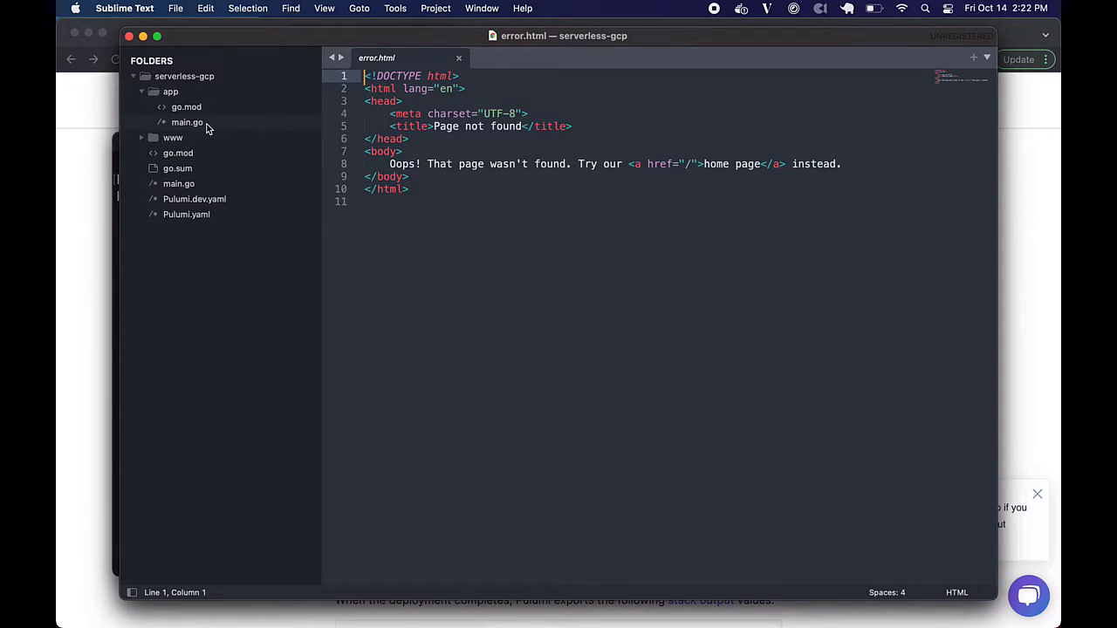
left_click(187, 122)
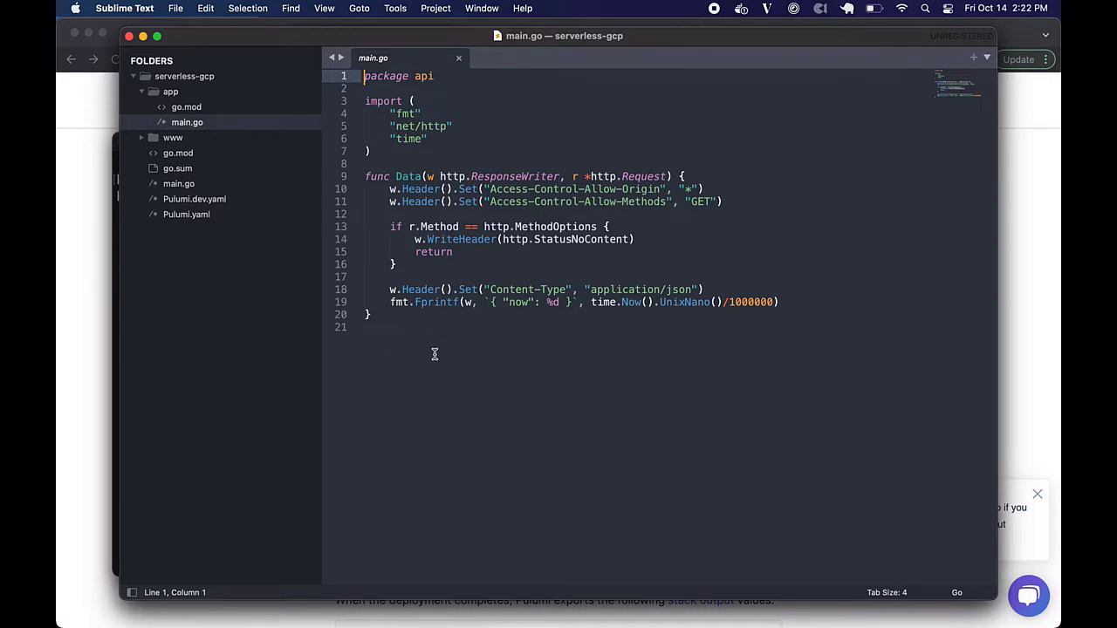
mouse_move(401, 326)
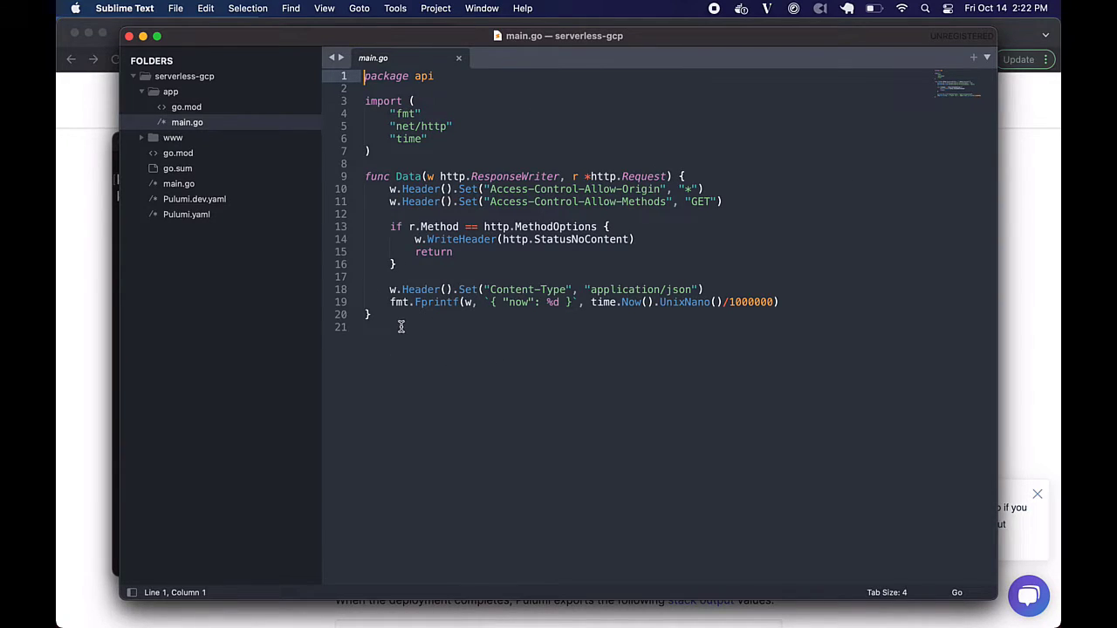
left_click(391, 290)
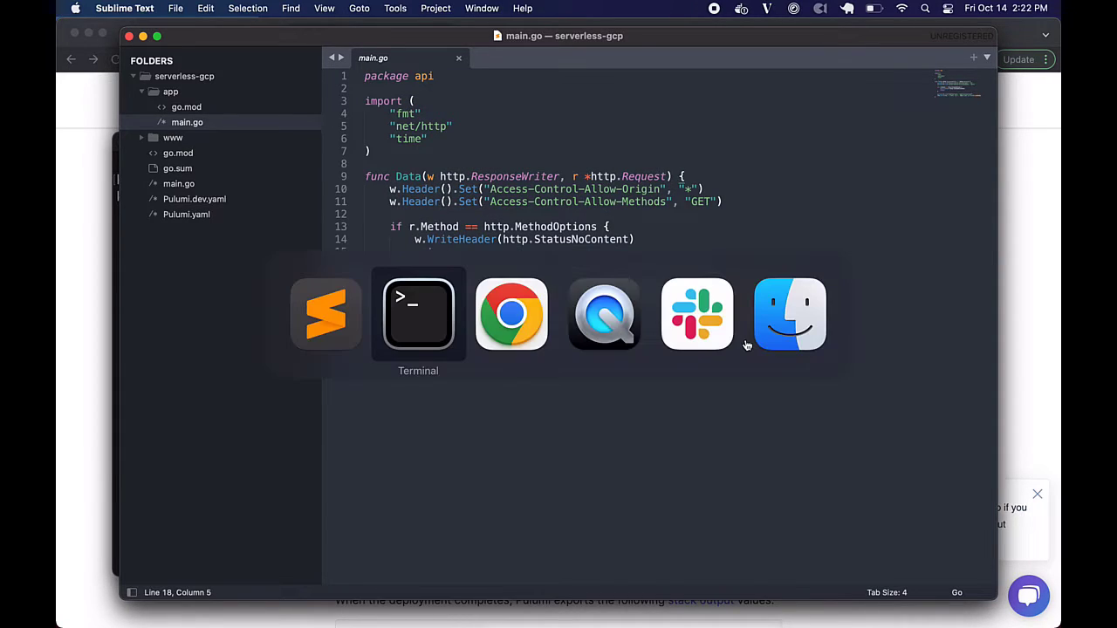
Step: From the serverless-azure Terminal session run subl . to open the project in Sublime Text
left_click(419, 314)
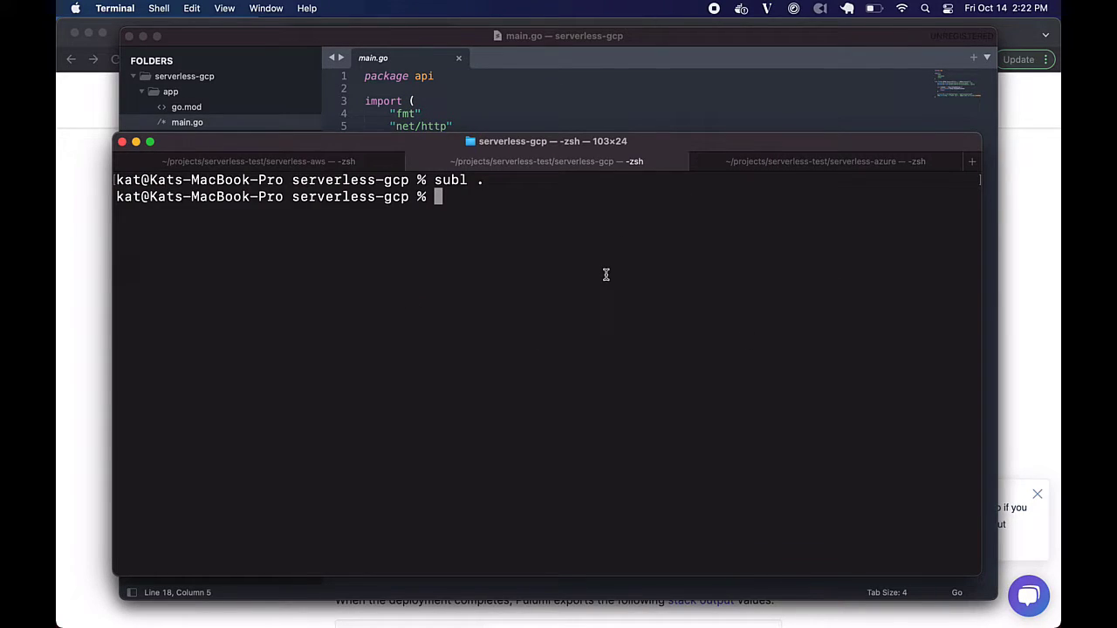
left_click(824, 160)
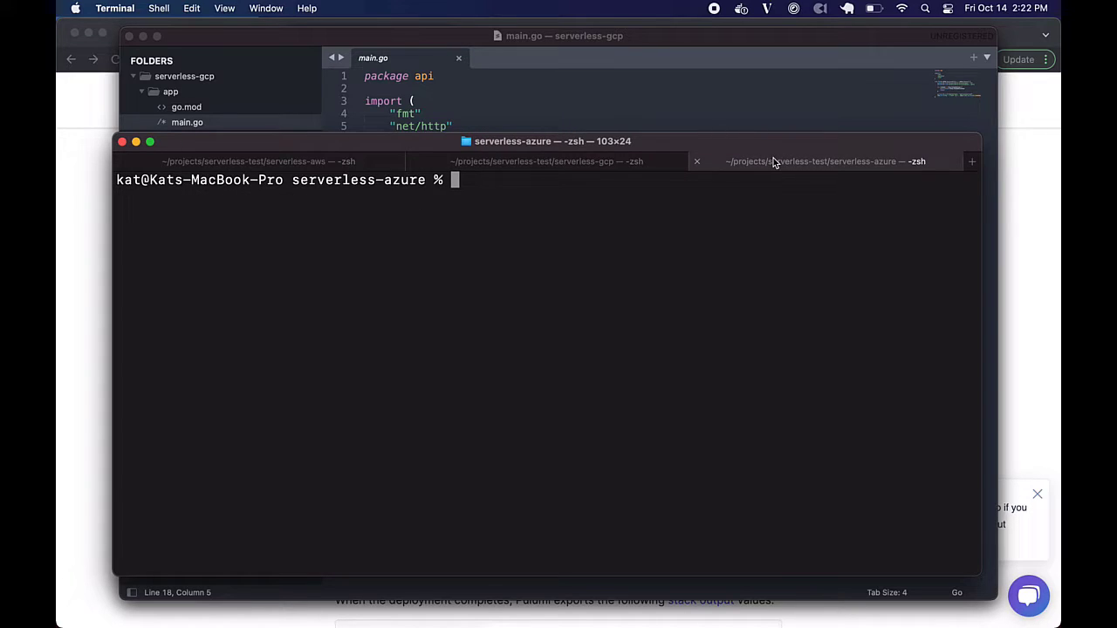
type("subl")
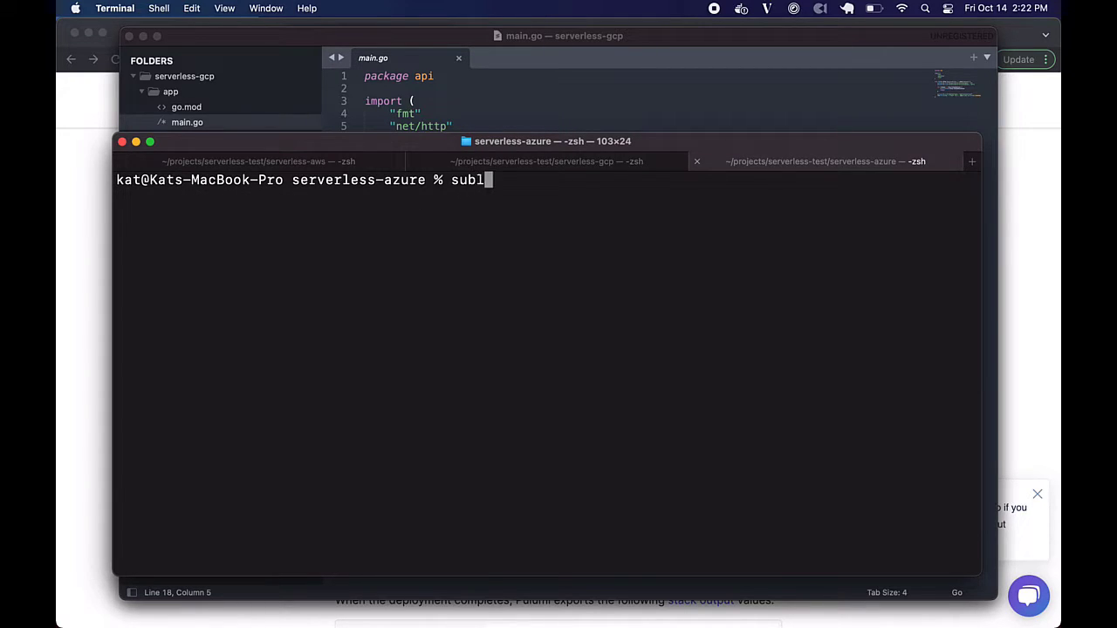
type(".")
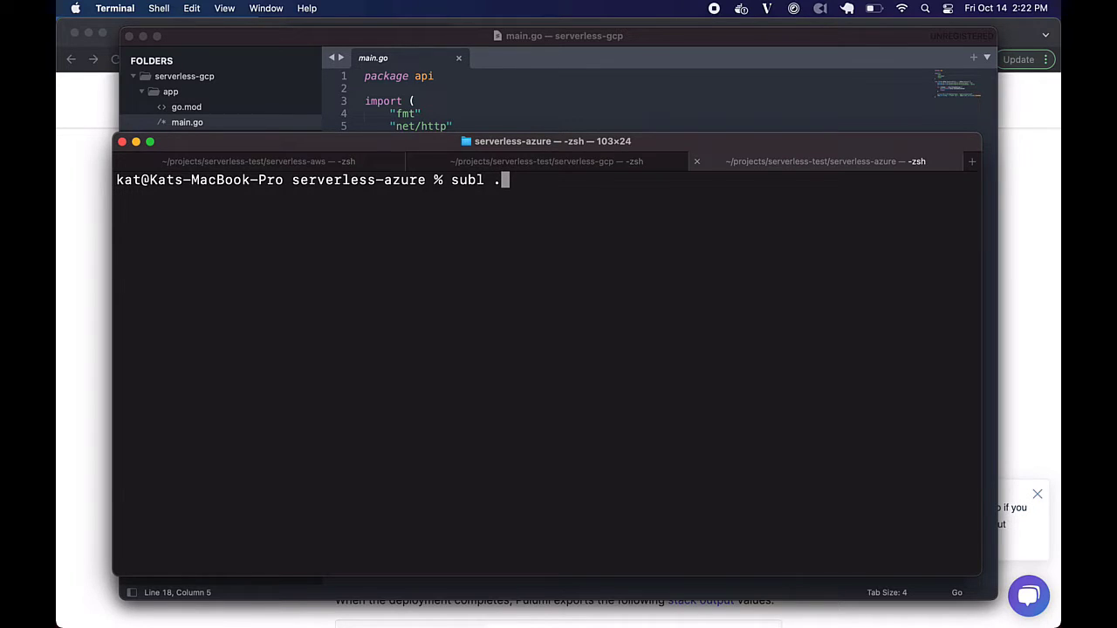
mouse_move(562, 248)
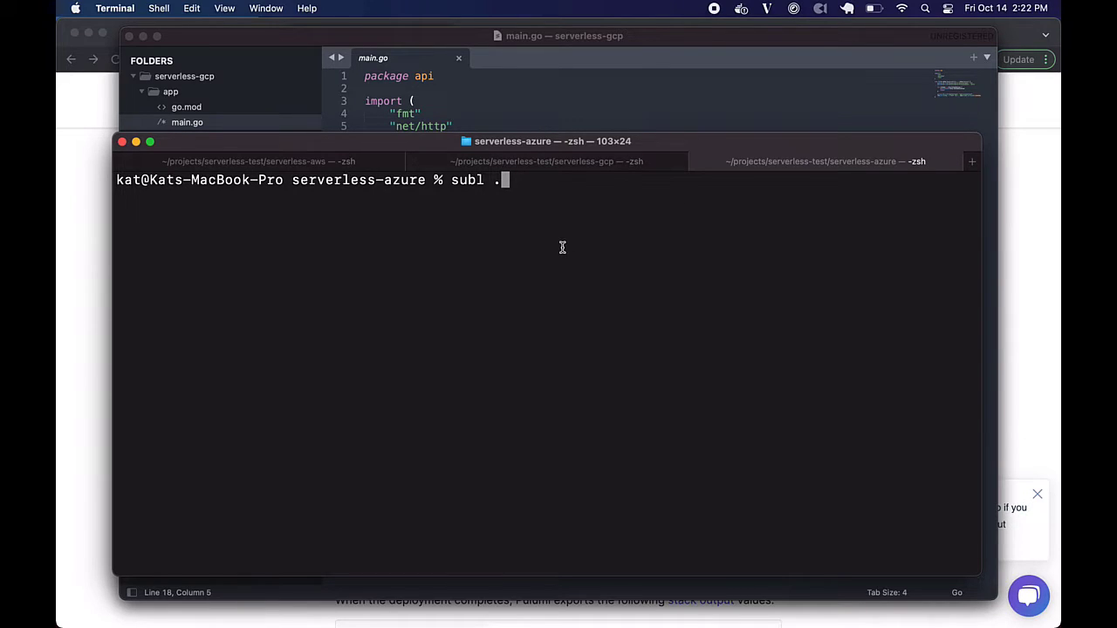
key("Return")
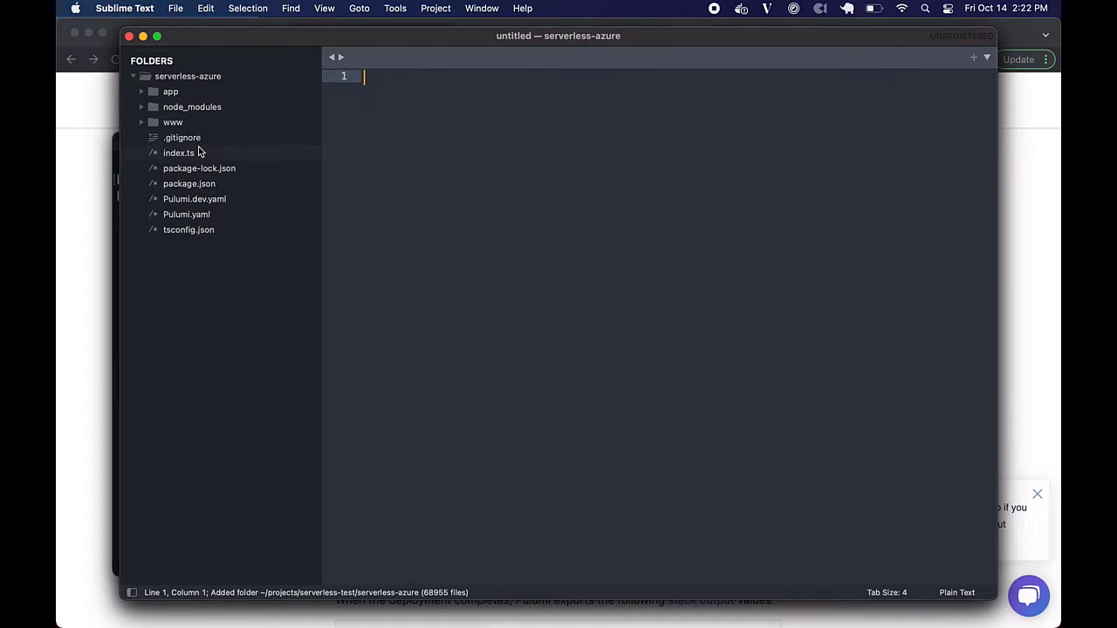
Step: View the Azure project's index.ts, reading from config settings through the storage account and static website resources
left_click(178, 154)
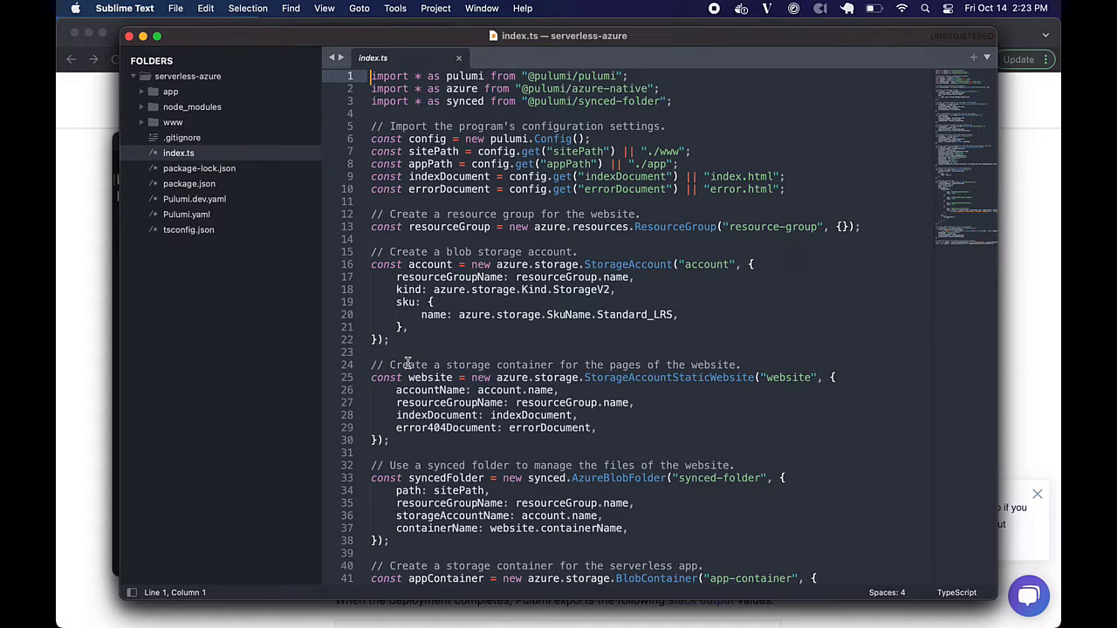
mouse_move(189, 450)
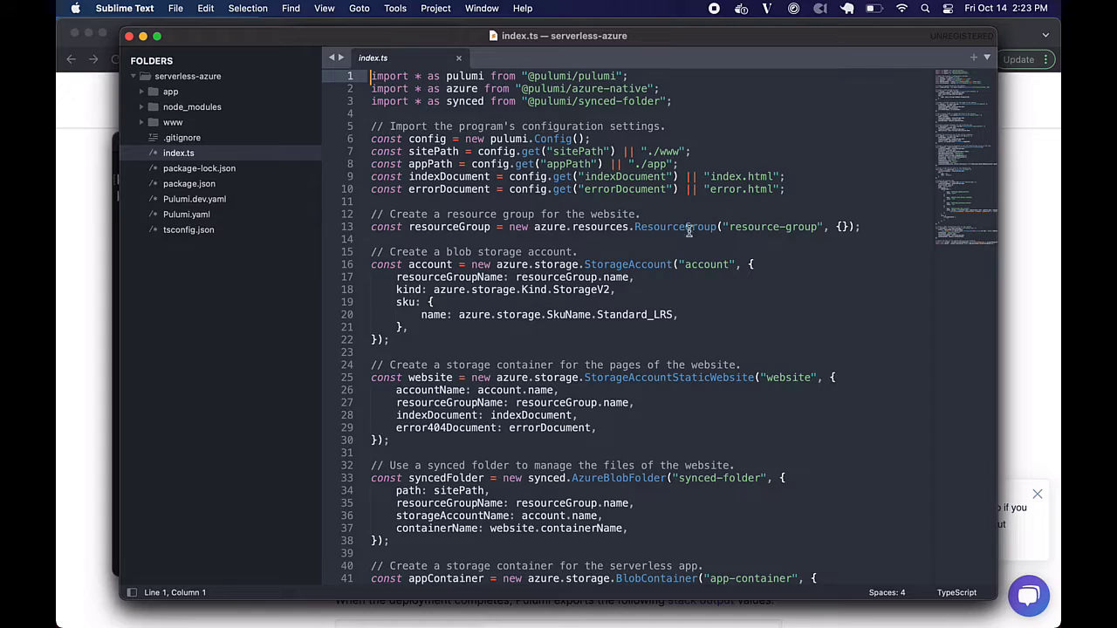
mouse_move(799, 190)
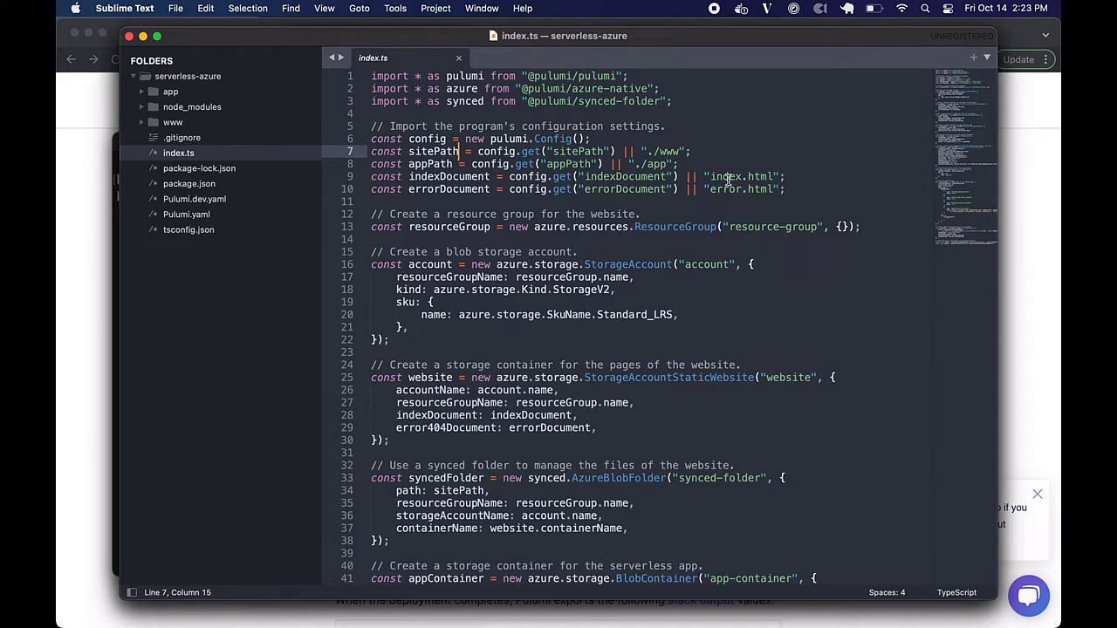
mouse_move(719, 194)
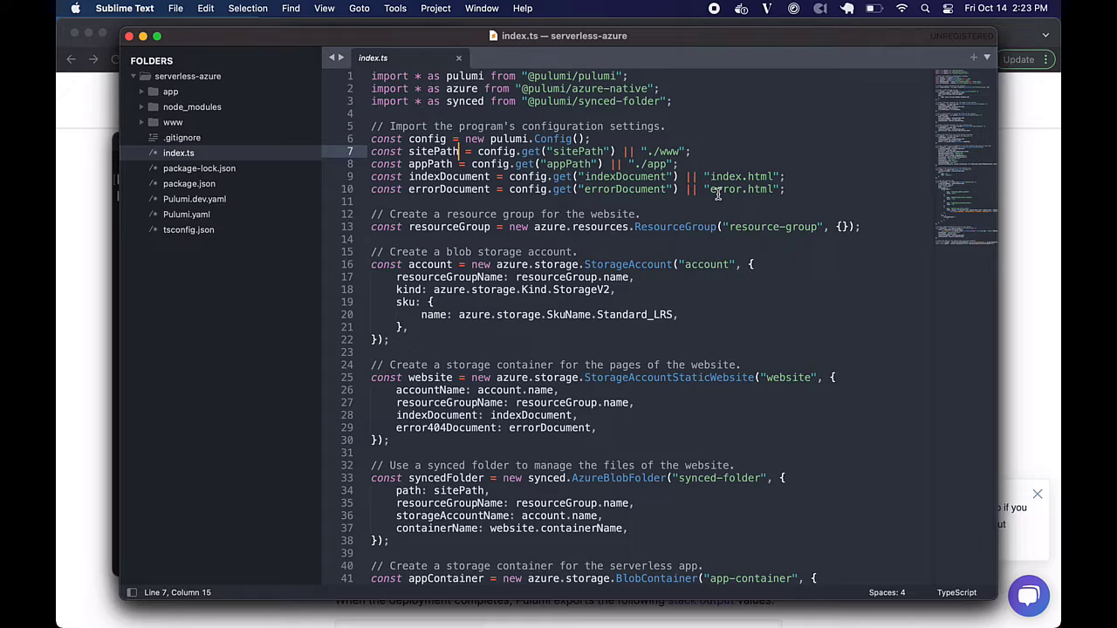
scroll("down", 3)
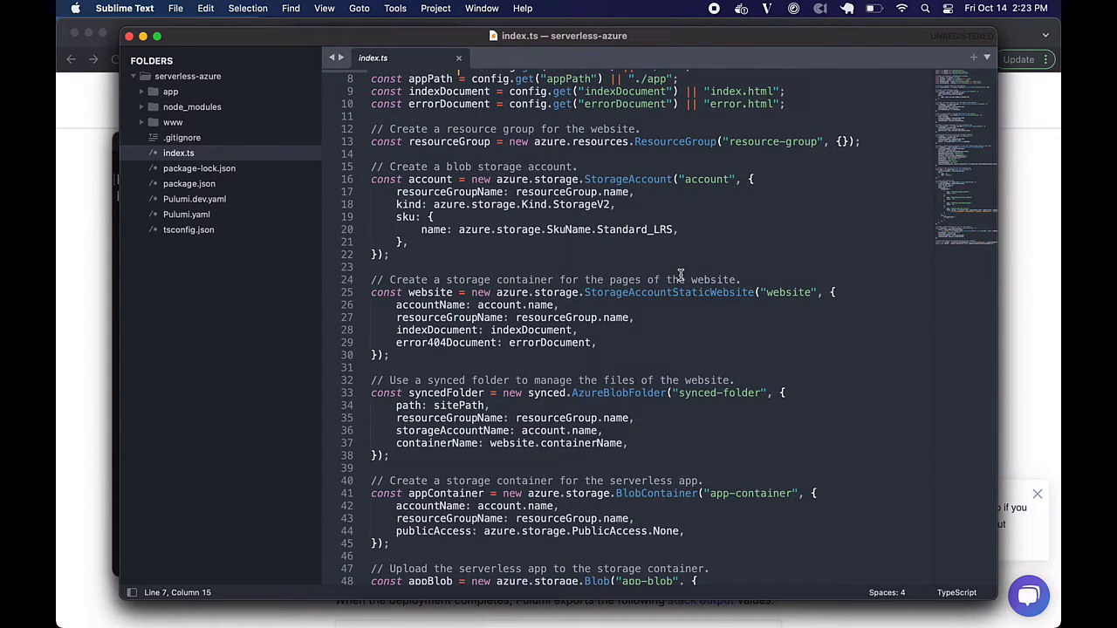
mouse_move(502, 281)
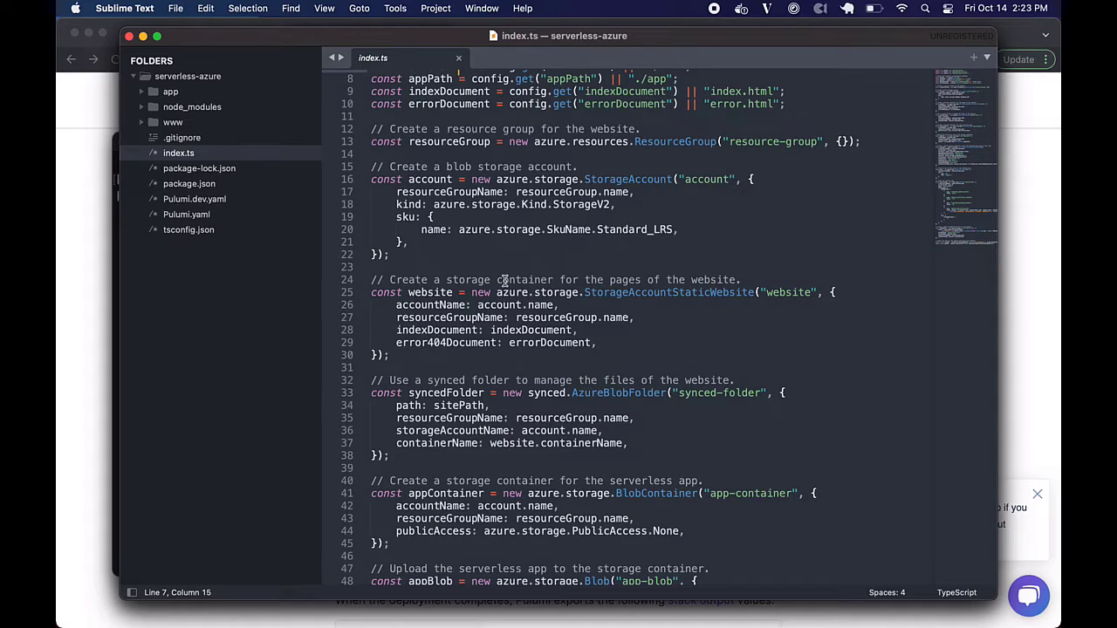
mouse_move(572, 138)
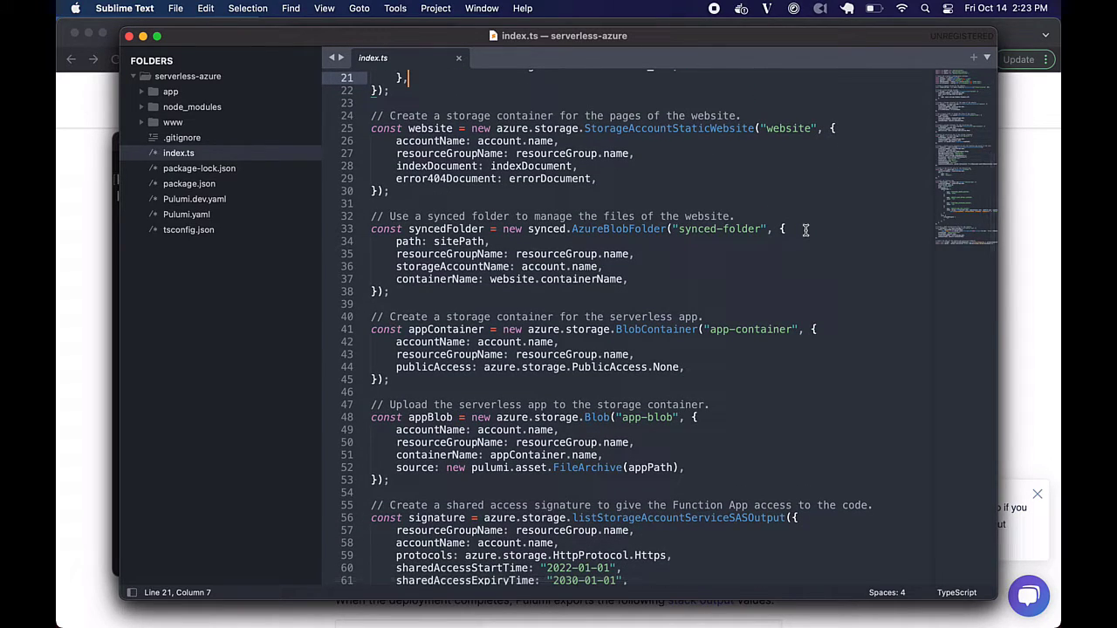
mouse_move(689, 272)
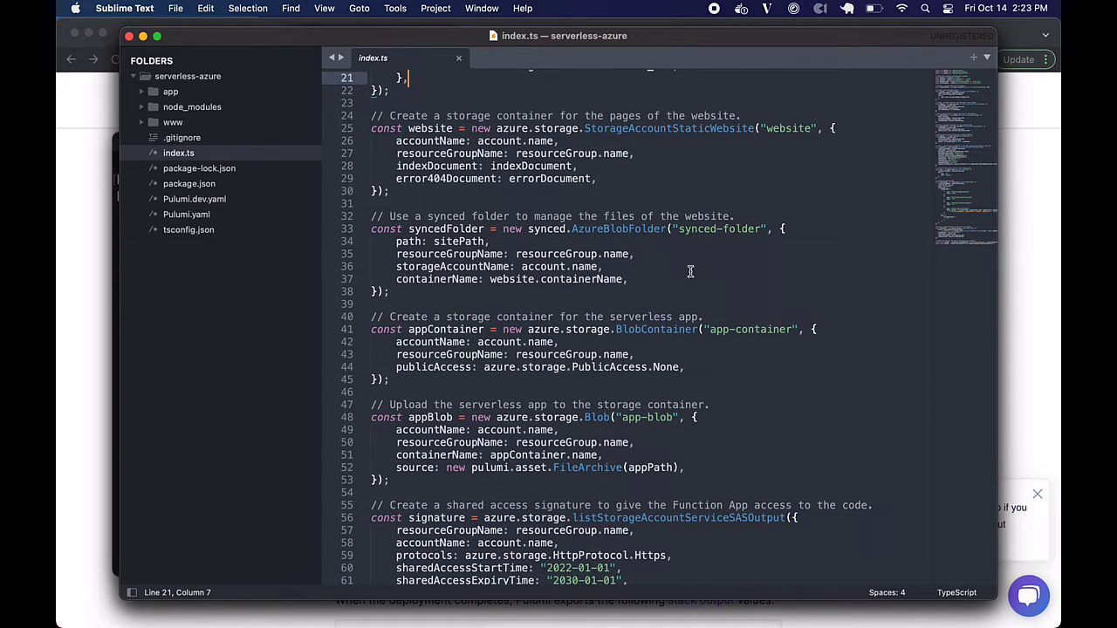
mouse_move(503, 139)
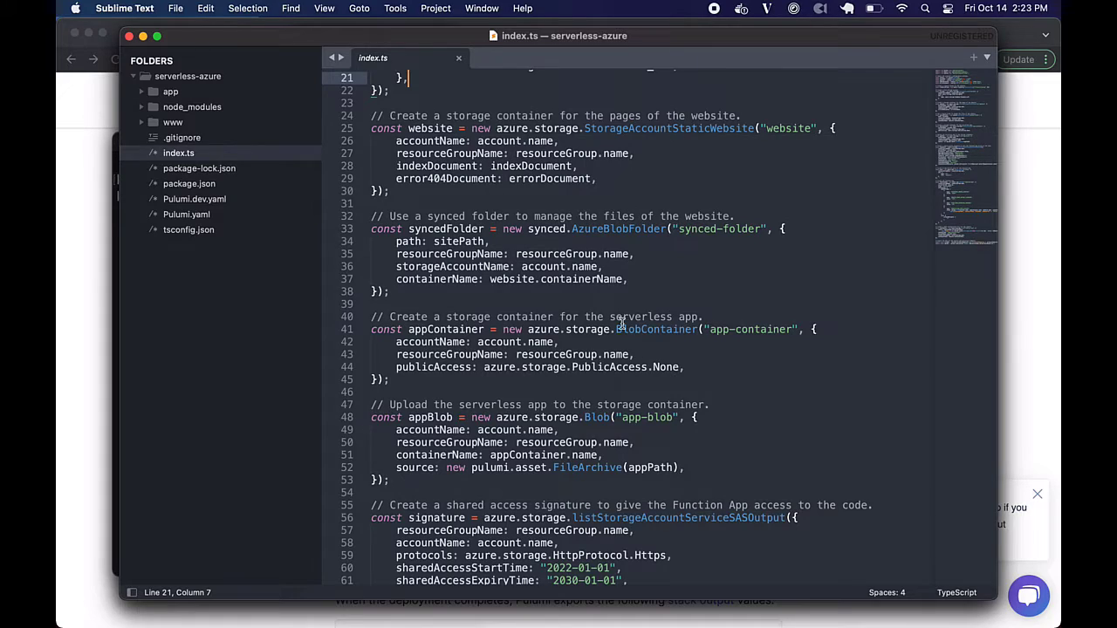
mouse_move(748, 375)
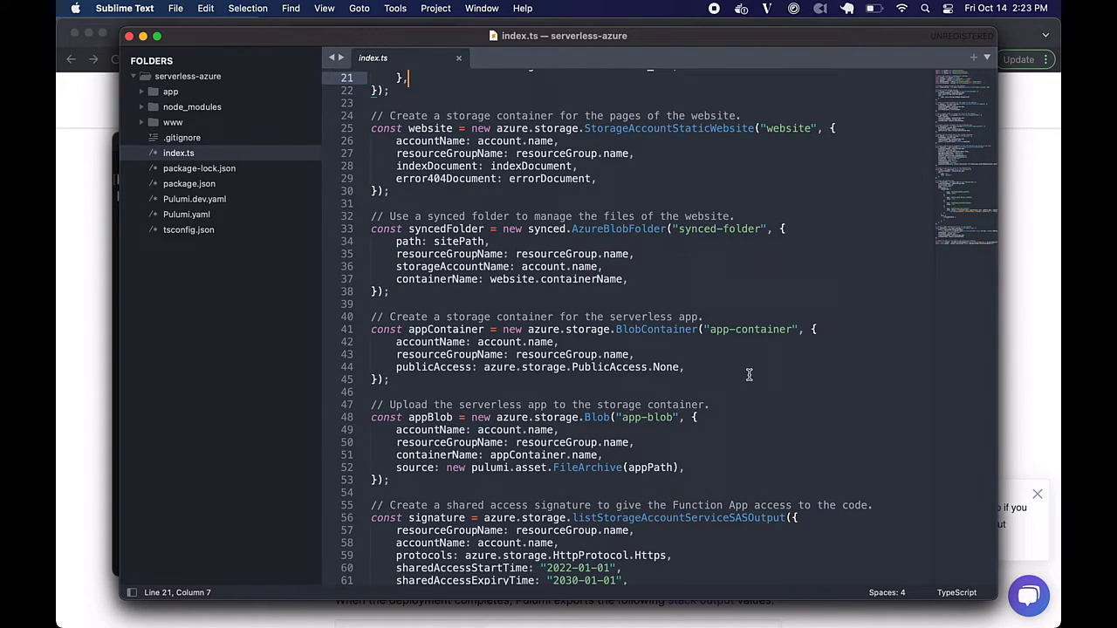
mouse_move(754, 310)
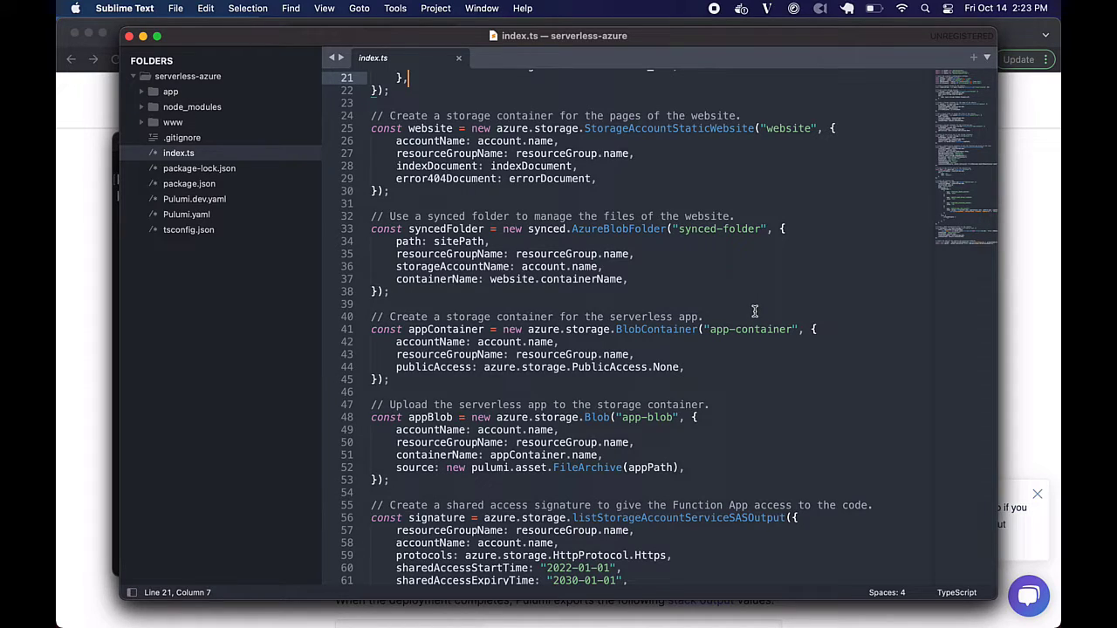
scroll("down", 3)
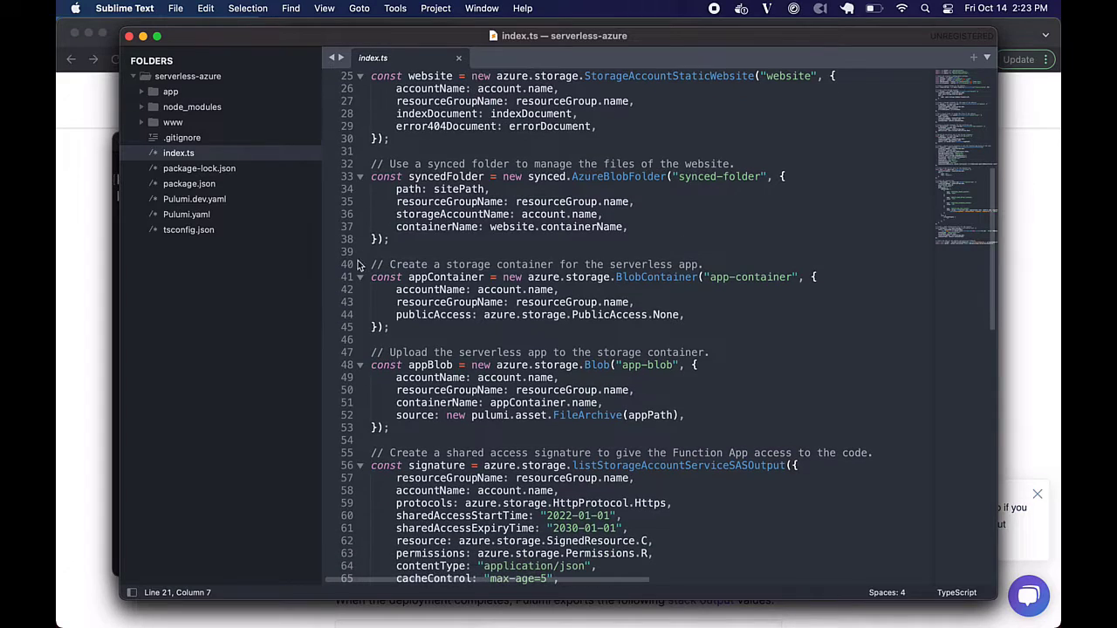
mouse_move(447, 164)
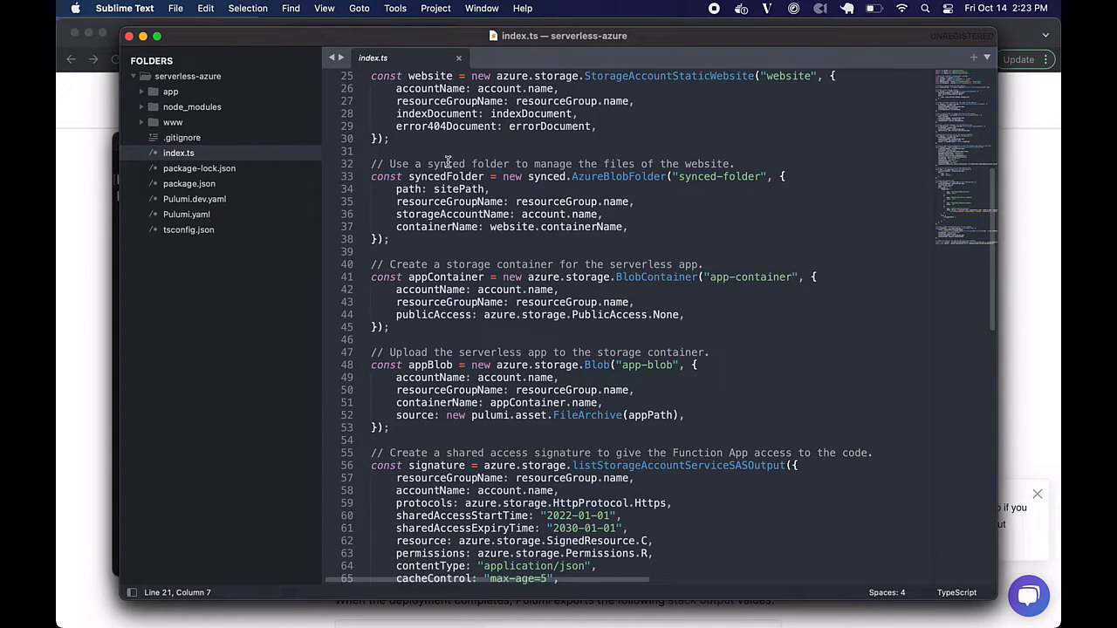
scroll("down", 3)
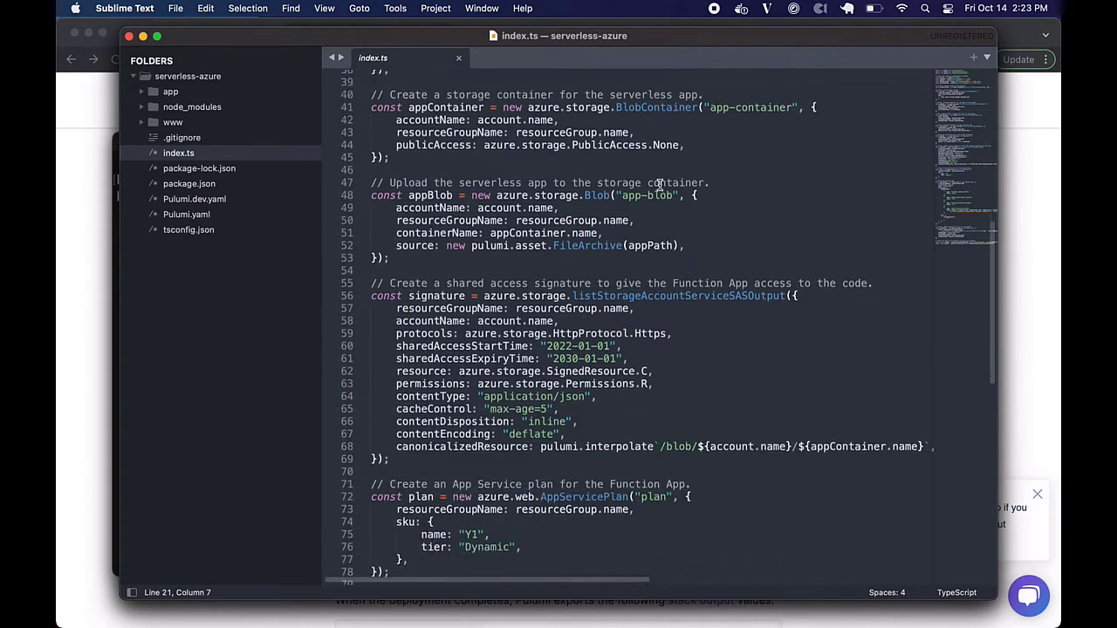
scroll("down", 3)
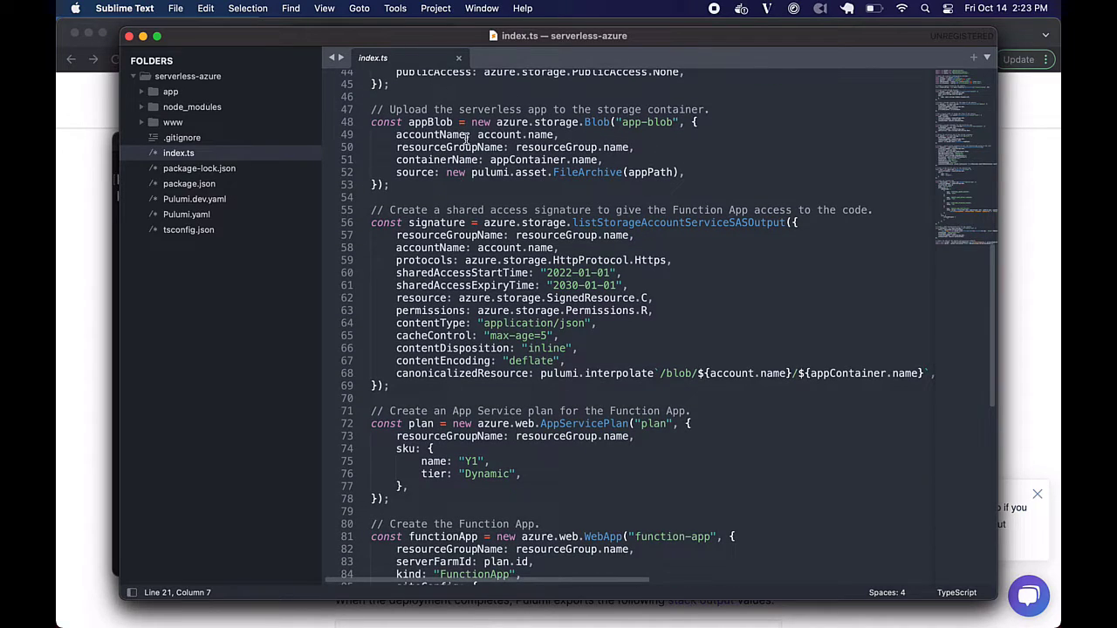
left_click(553, 135)
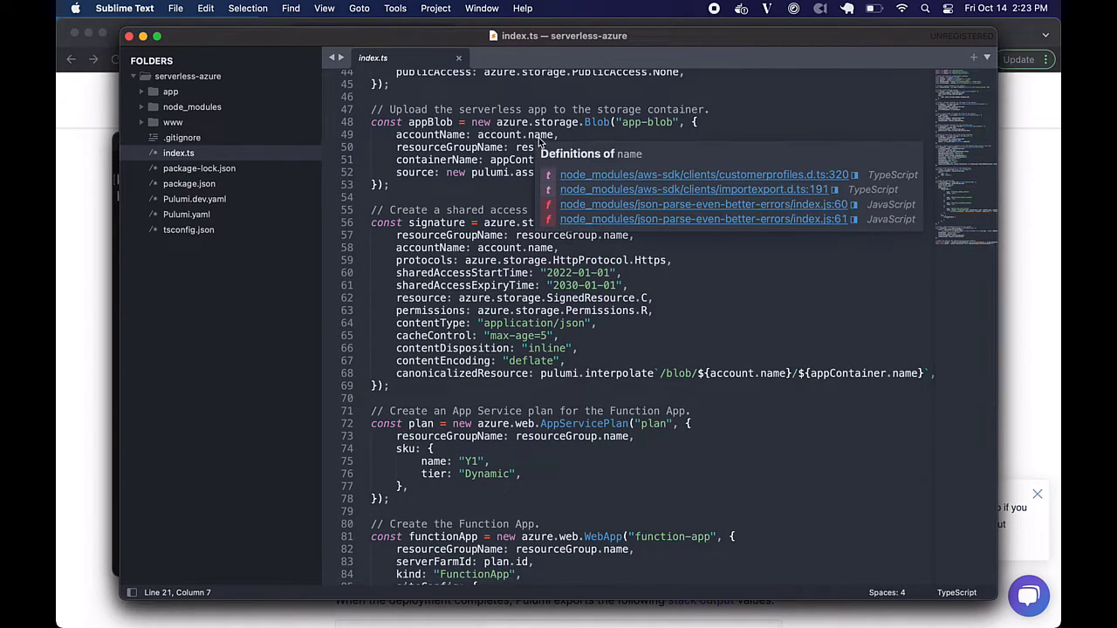
scroll("down", 3)
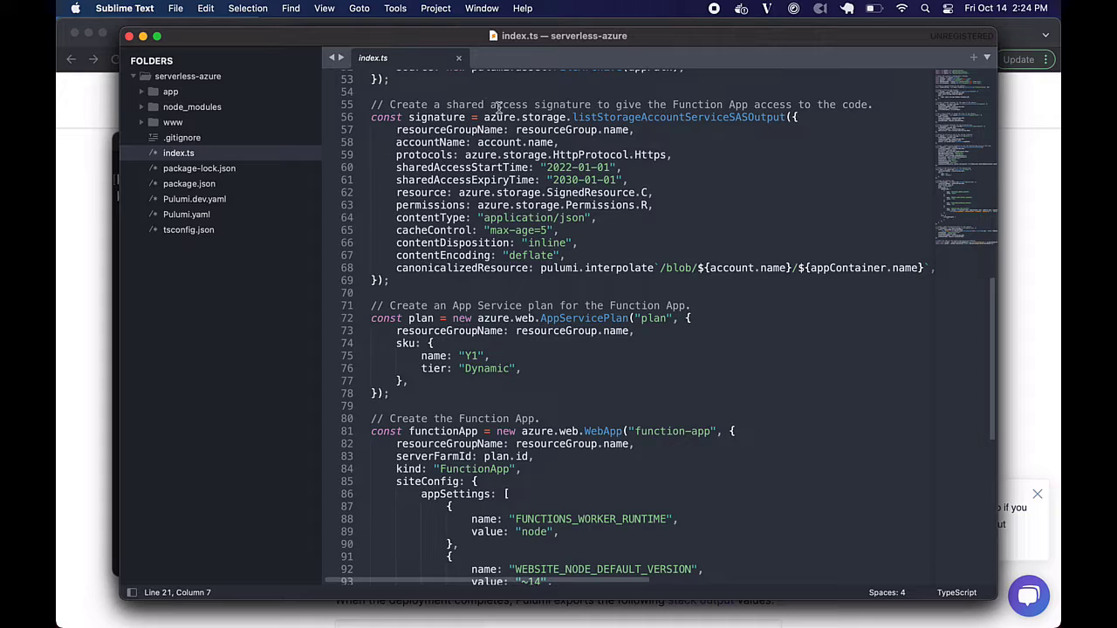
mouse_move(771, 234)
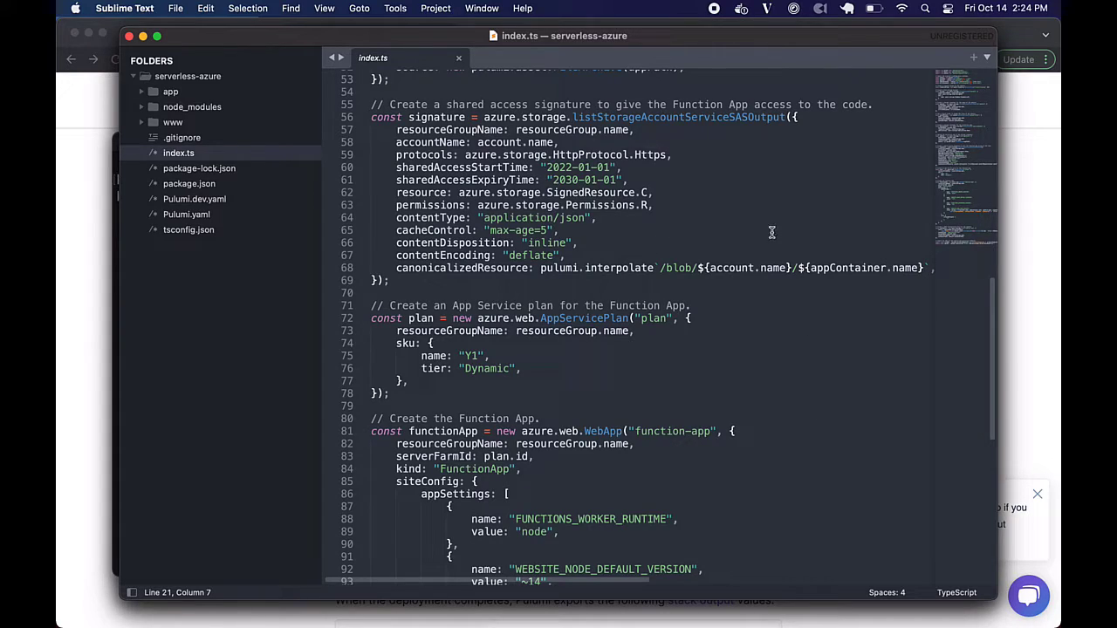
mouse_move(675, 220)
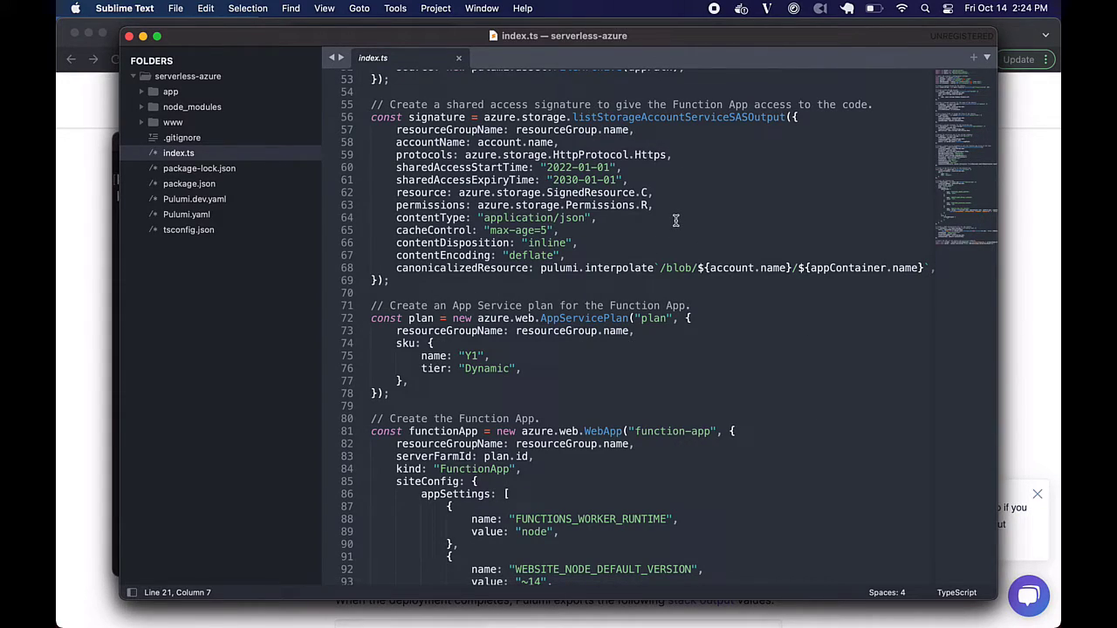
scroll("down", 3)
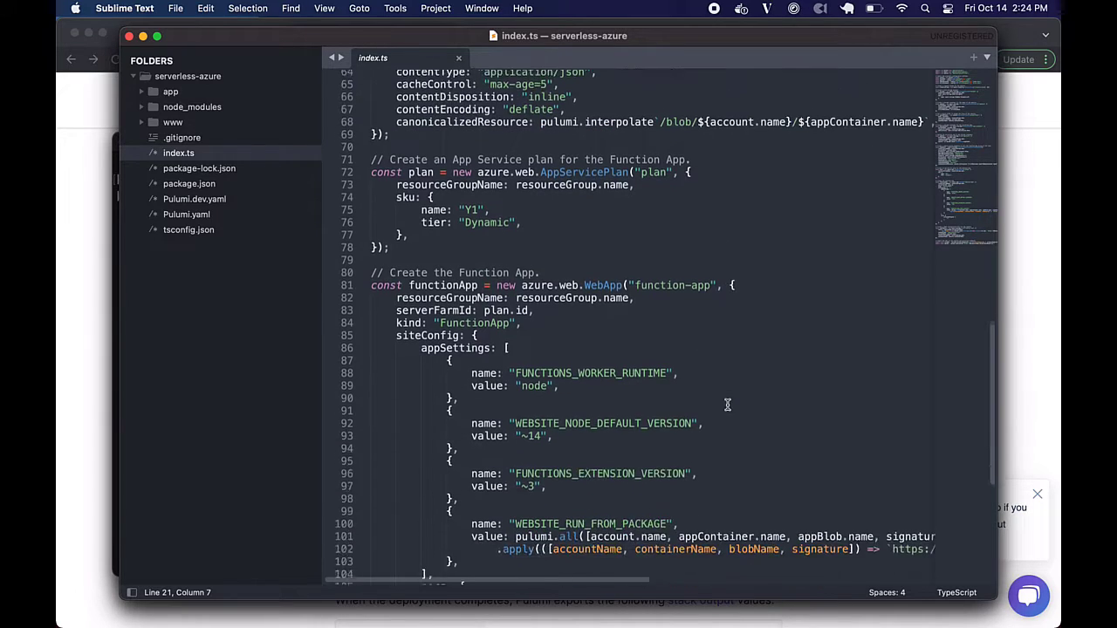
scroll("down", 3)
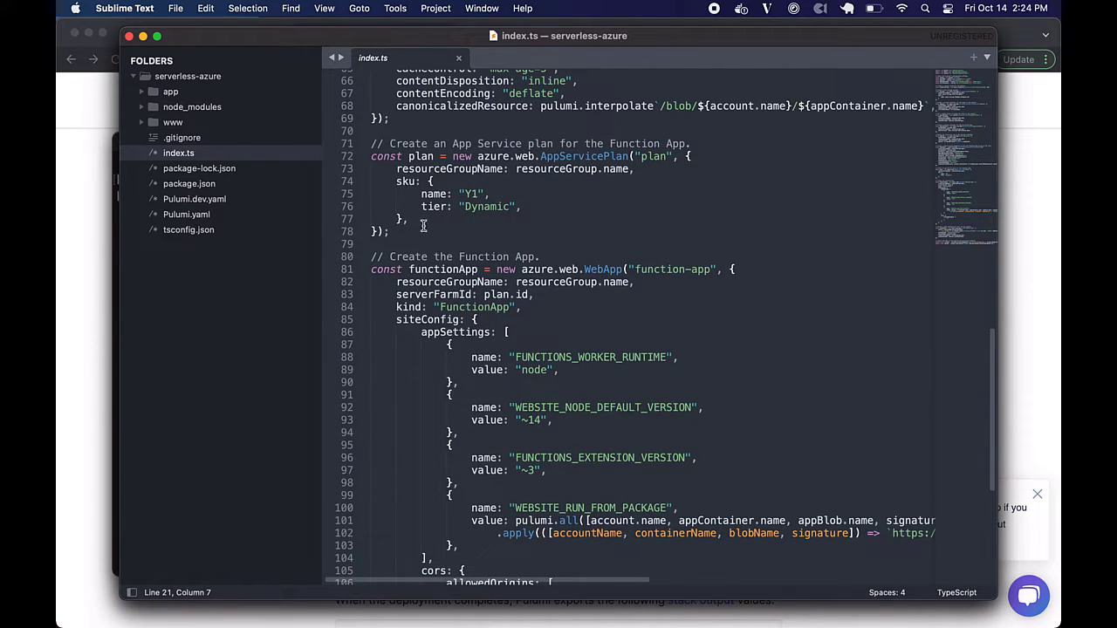
scroll("down", 3)
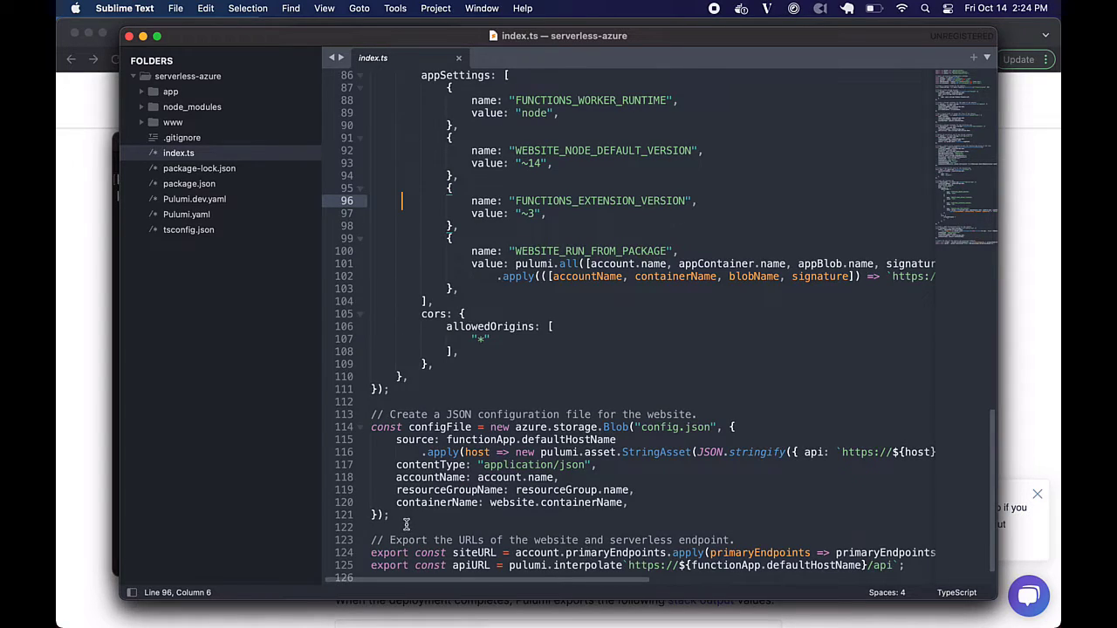
left_click(398, 452)
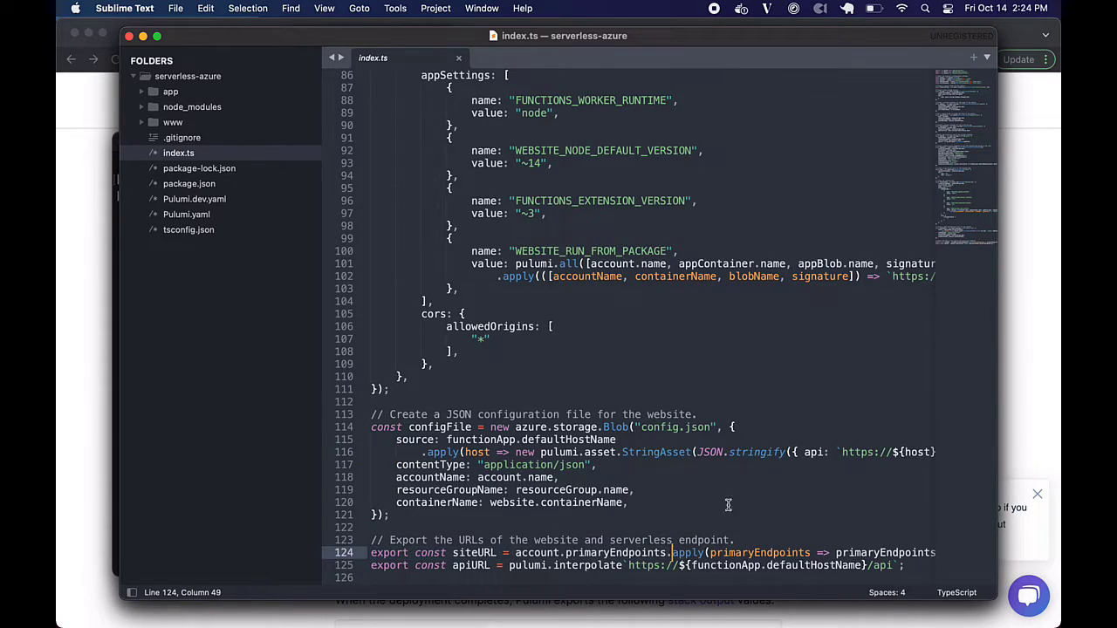
mouse_move(763, 527)
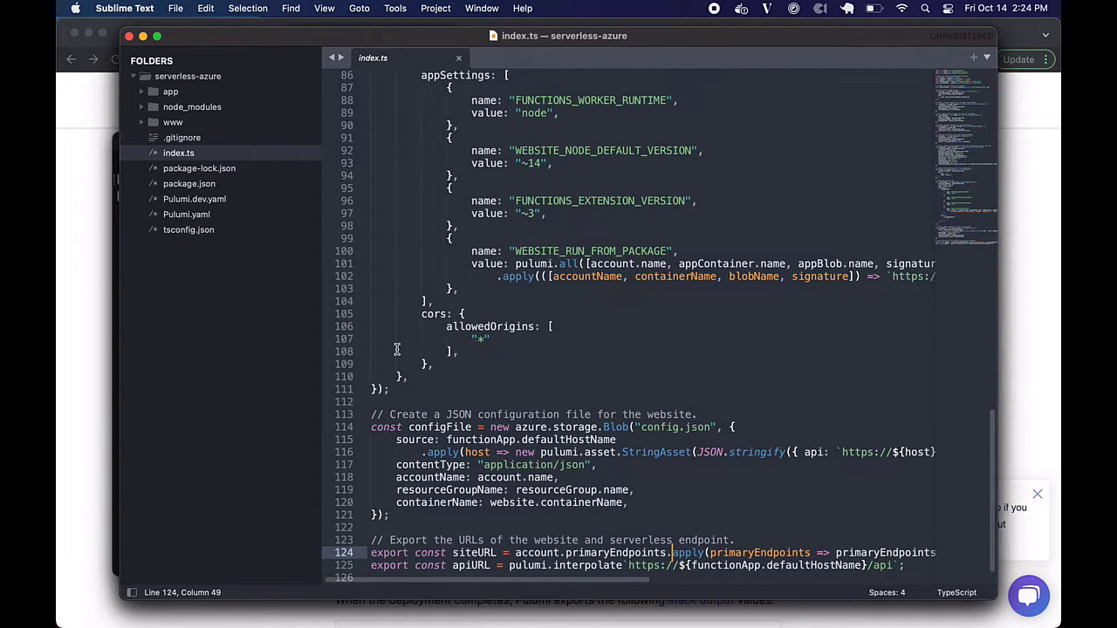
mouse_move(770, 398)
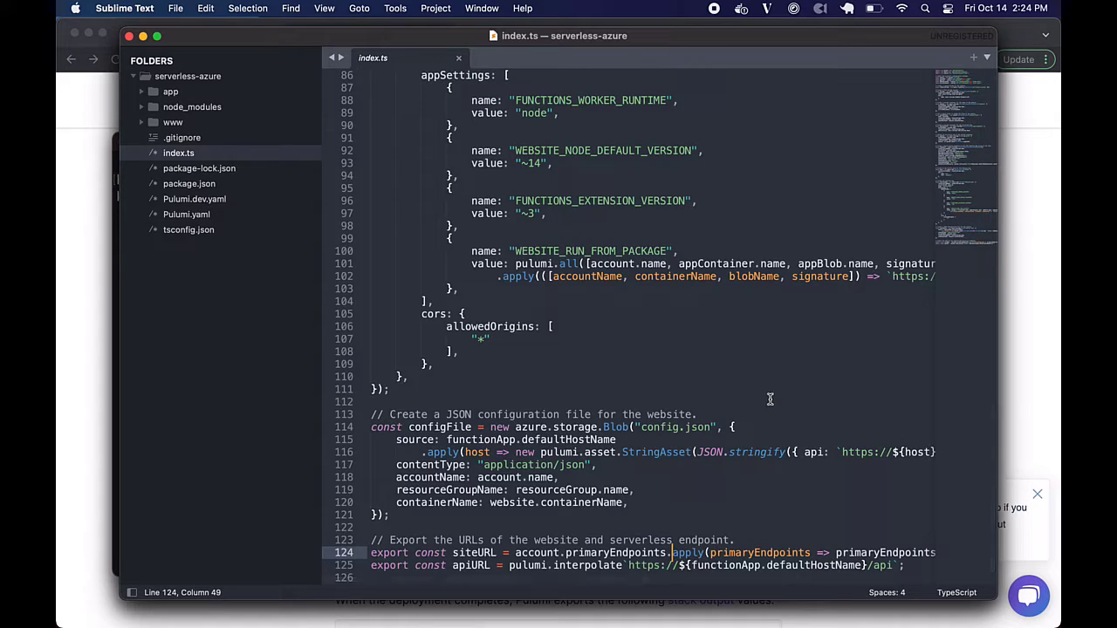
scroll("up", 3)
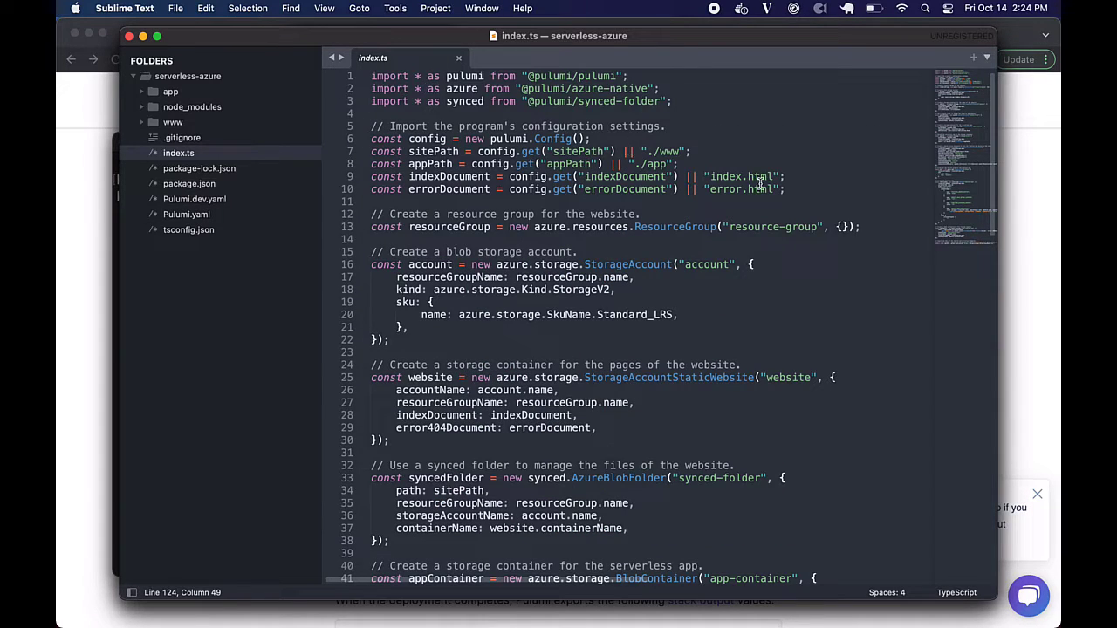
mouse_move(919, 206)
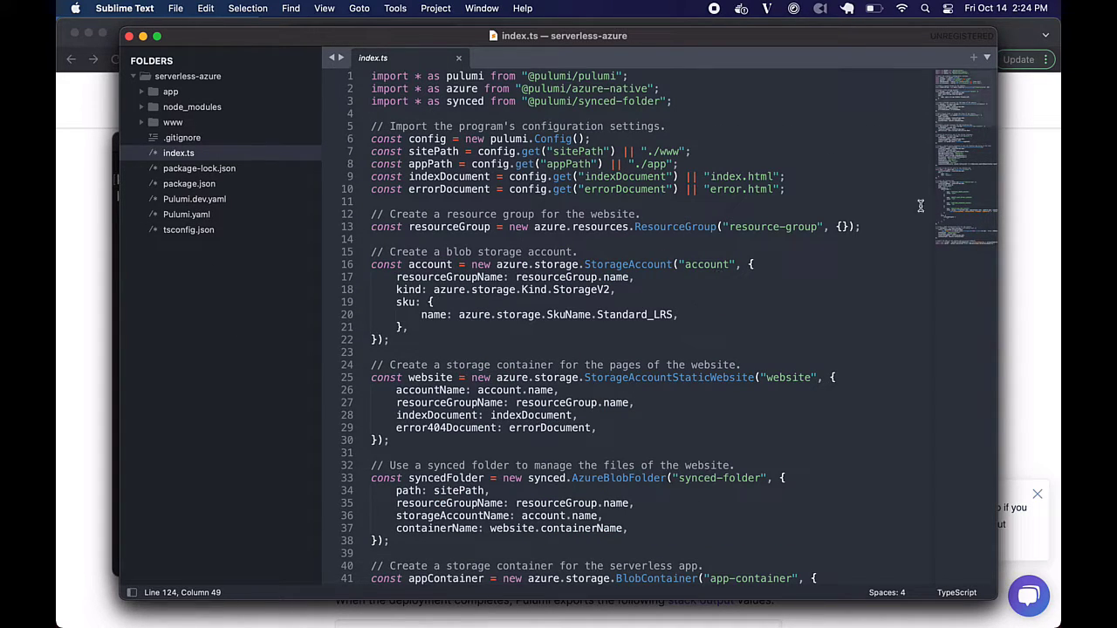
Step: View the Azure website's www/index.html and error.html, then the function's app/data/index.js handler
left_click(173, 122)
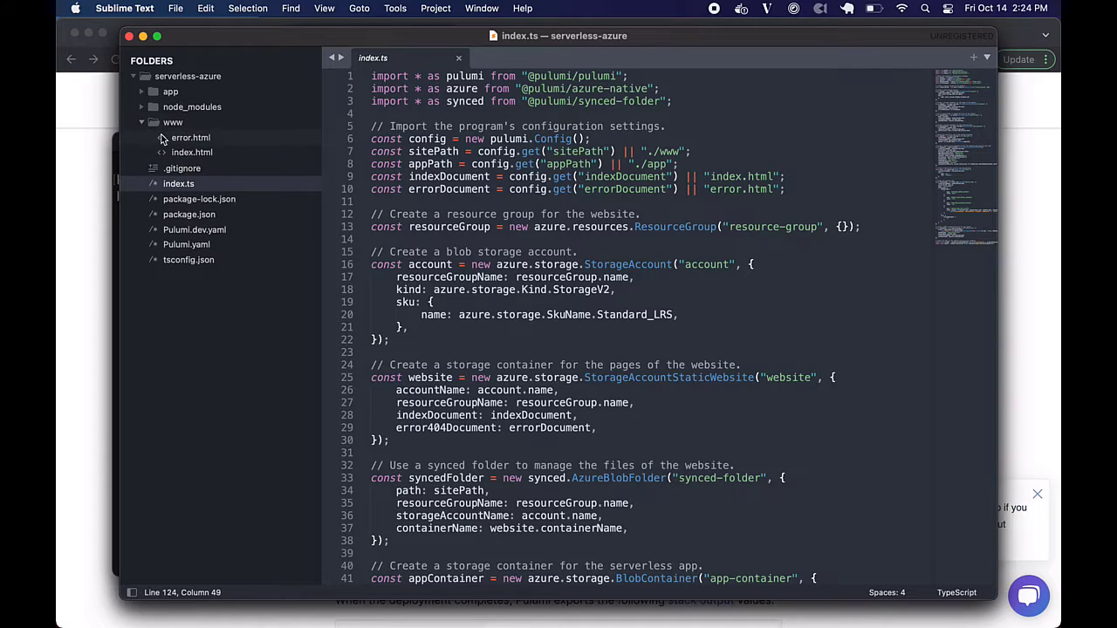
left_click(192, 152)
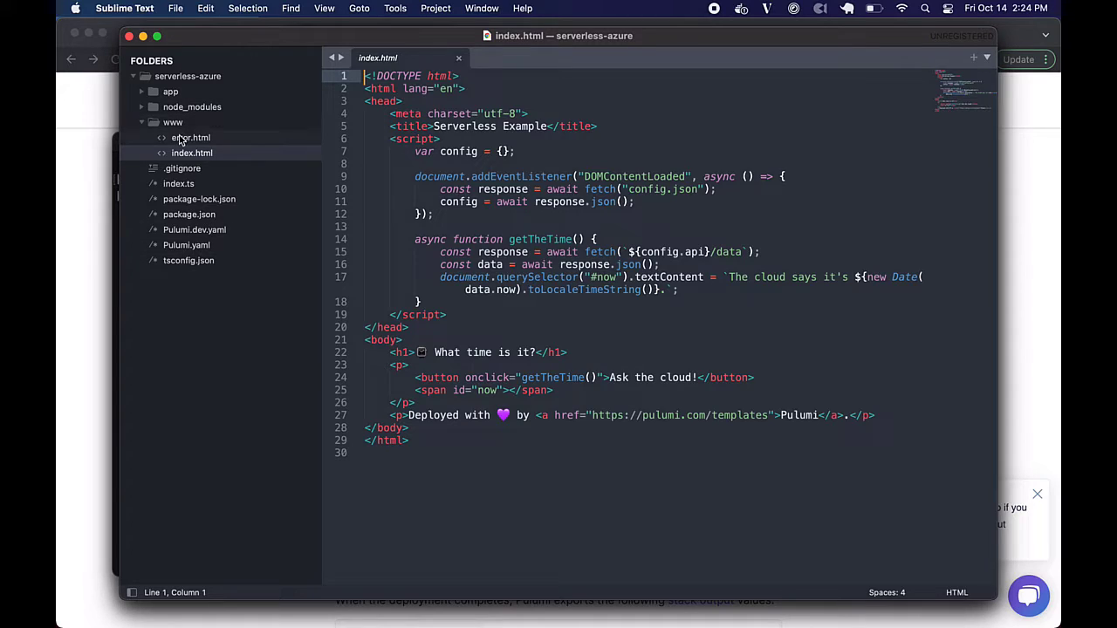
left_click(190, 136)
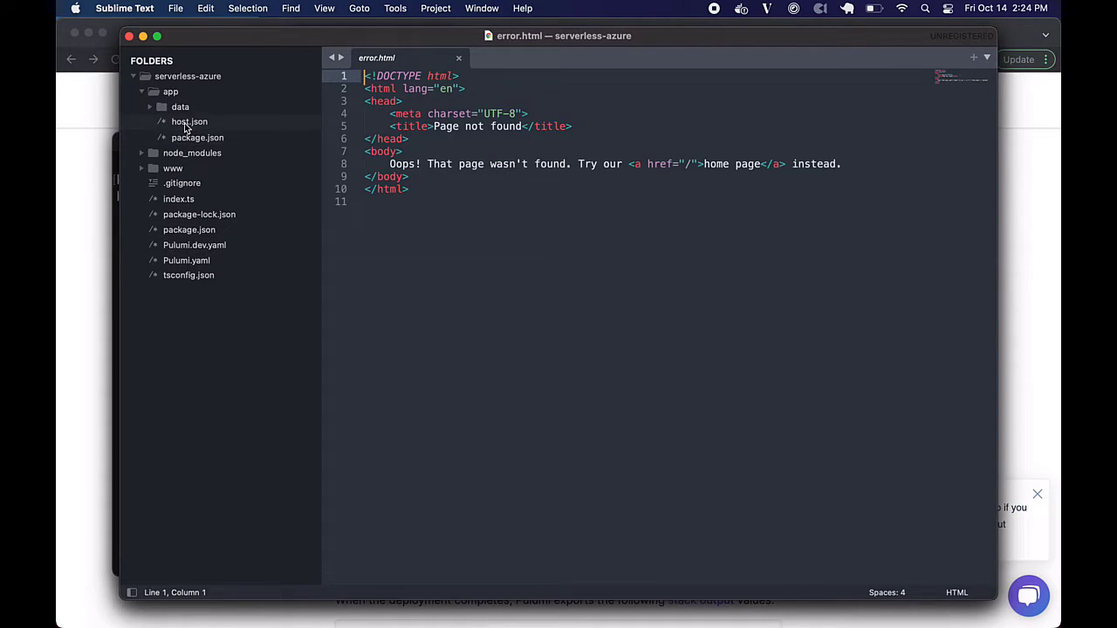
left_click(195, 136)
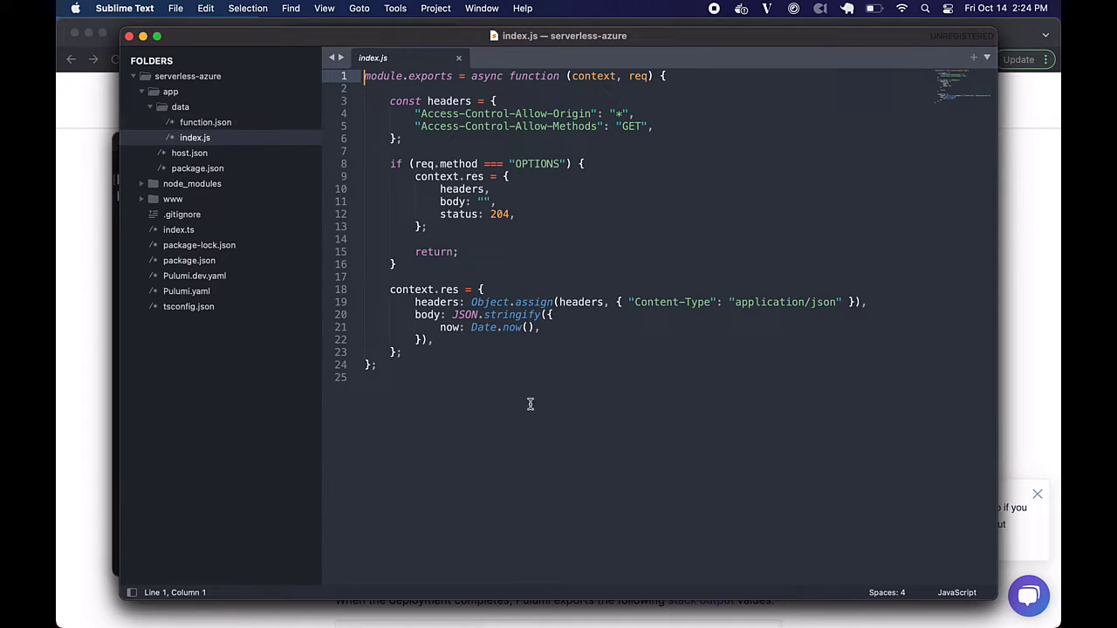
mouse_move(230, 541)
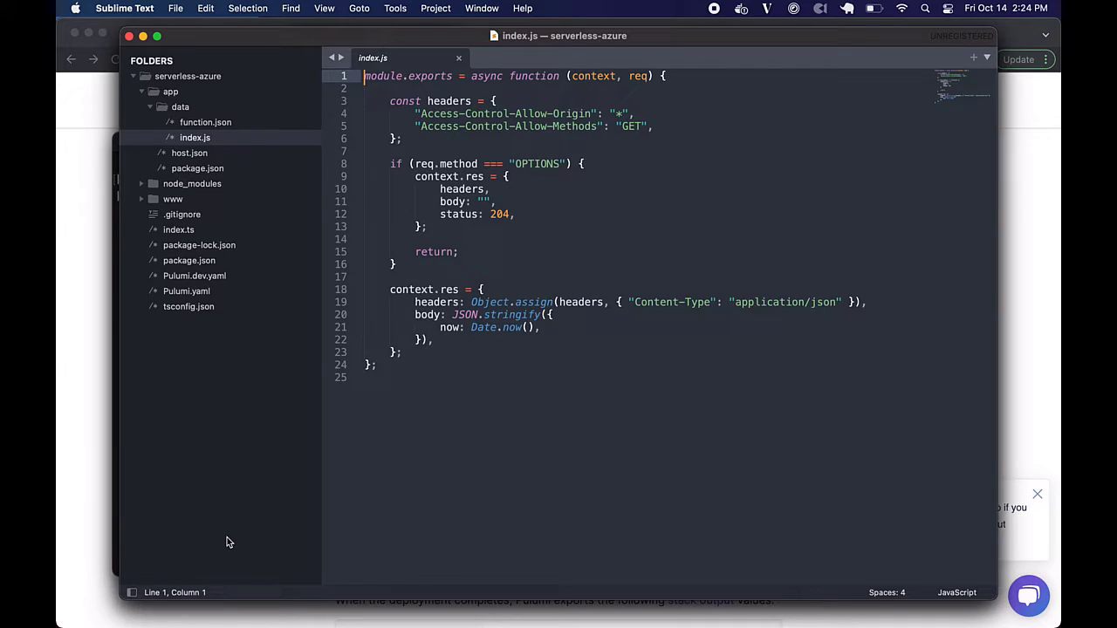